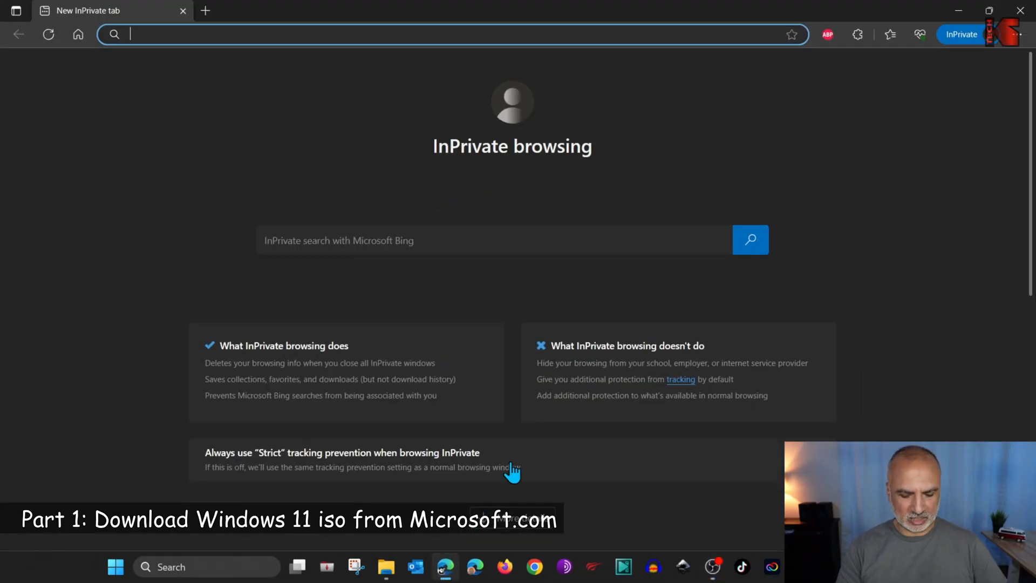
Load microsoft.com/software-download, open Windows 11, and select the multi-edition ISO disk image
{"action": "type", "text": "https://microsoft.com/software-download"}
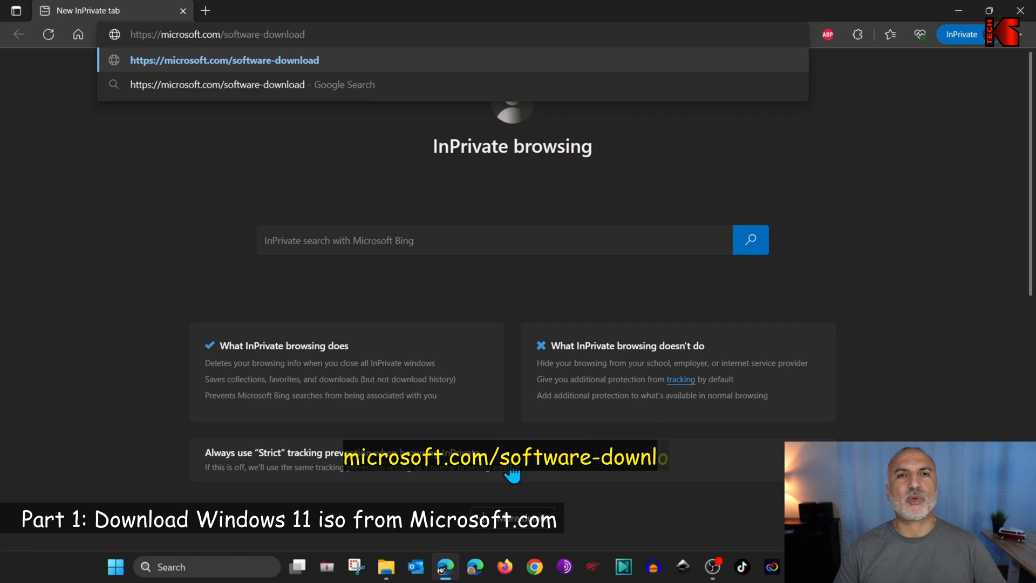
{"action": "key", "text": "Enter"}
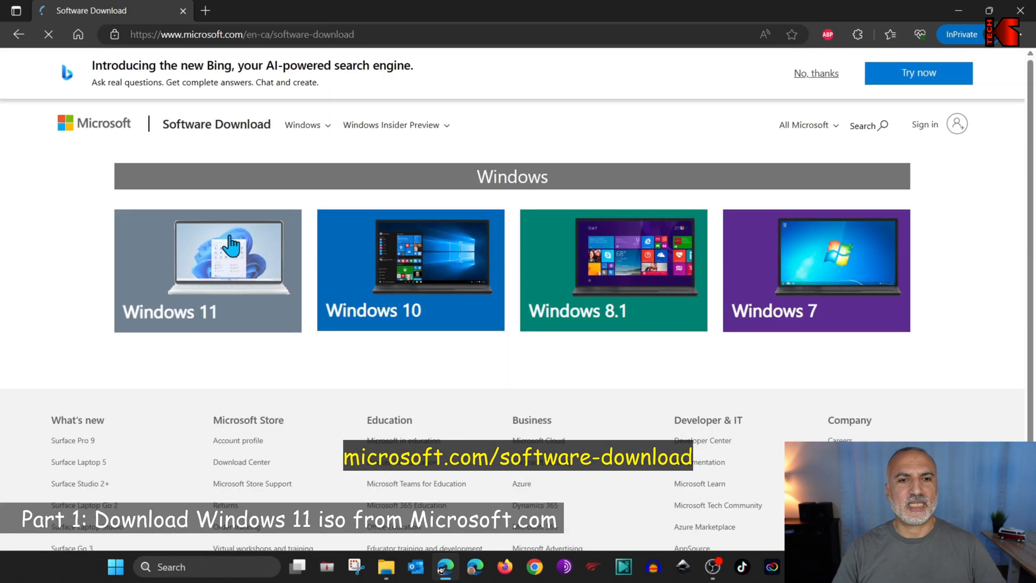
{"action": "left_click", "coordinate": [207, 270]}
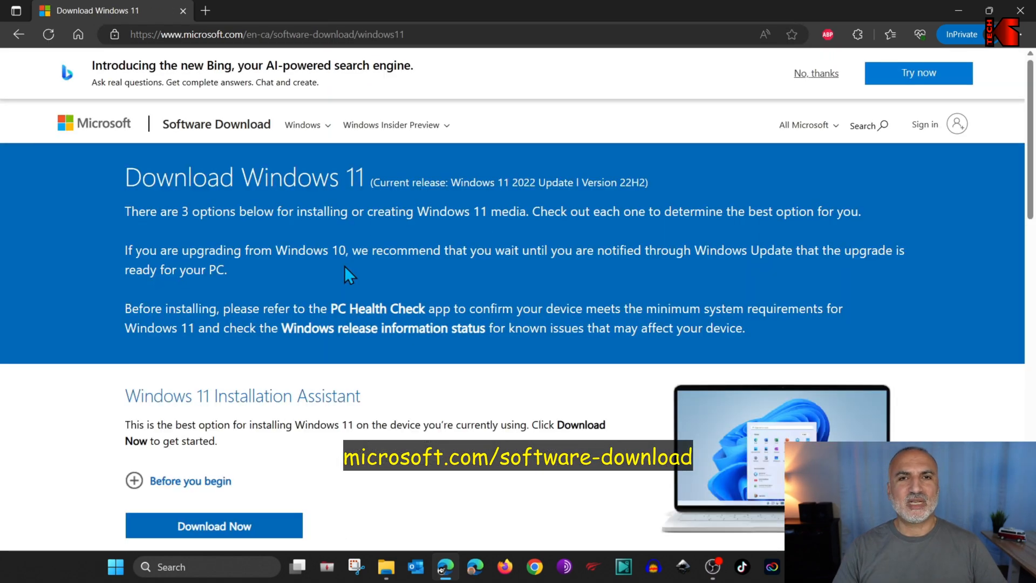
{"action": "scroll", "scroll_direction": "down", "scroll_amount": 3}
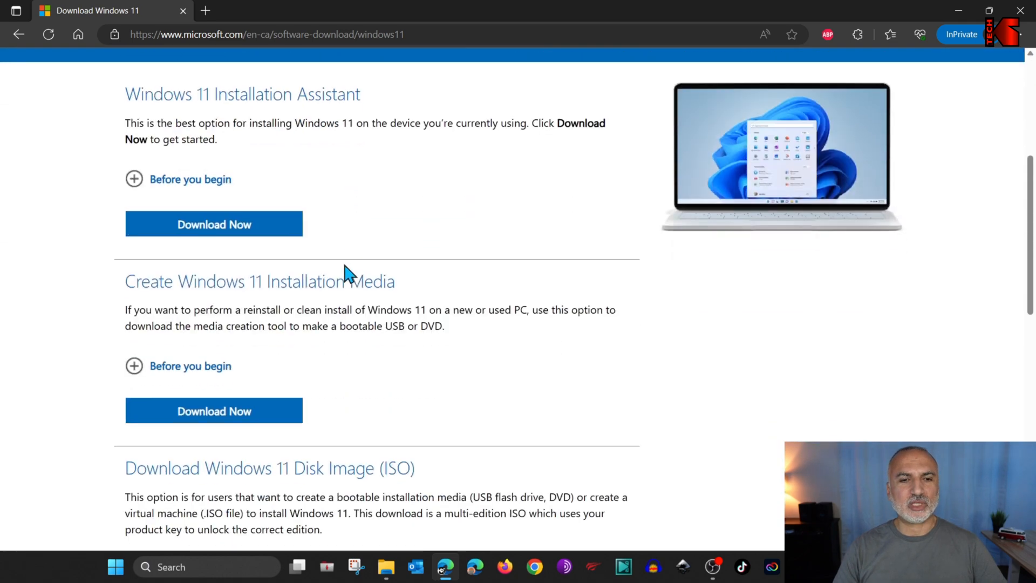
{"action": "scroll", "scroll_direction": "down", "scroll_amount": 3}
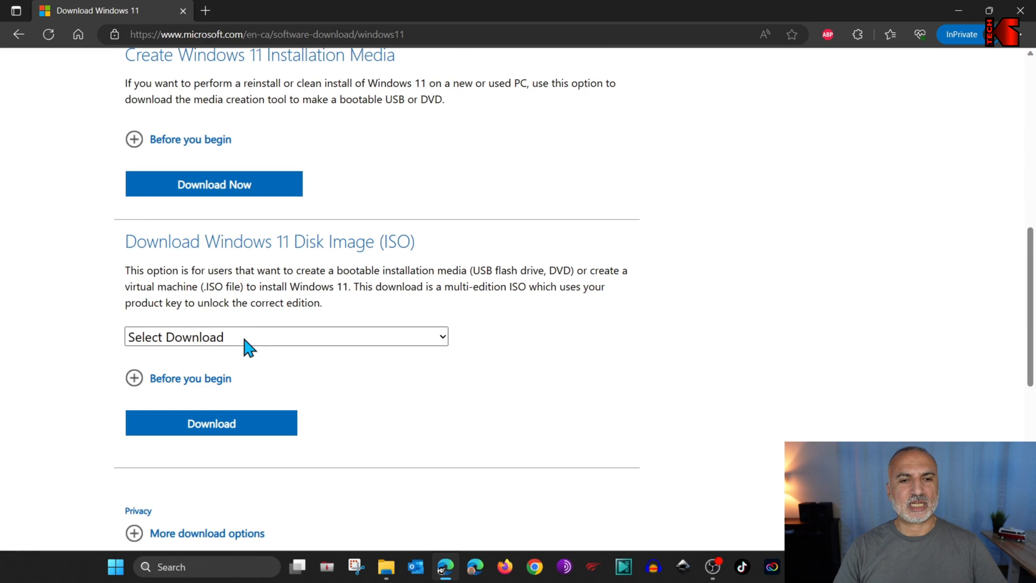
{"action": "left_click", "coordinate": [285, 336]}
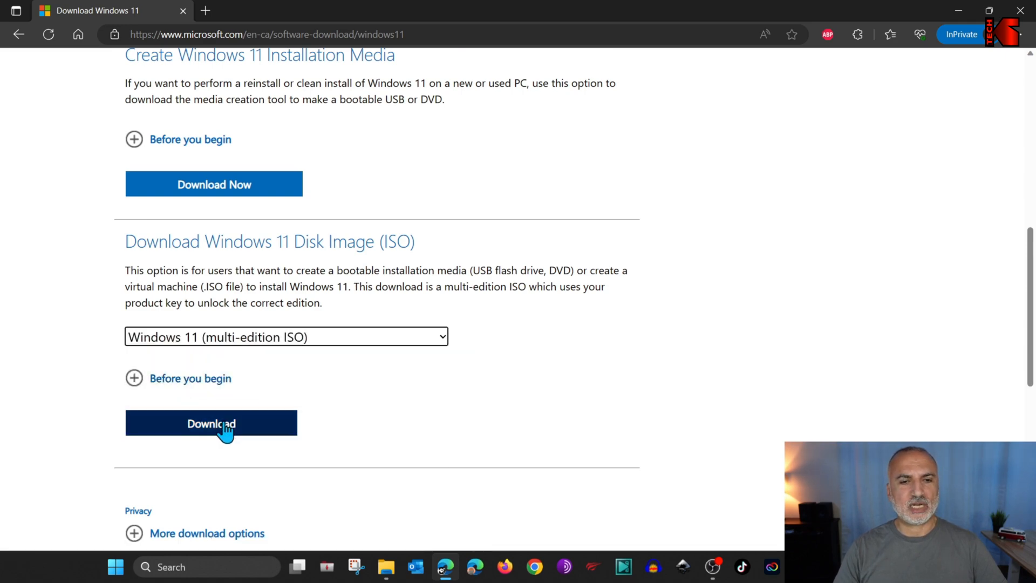
Download the multi-edition ISO with English (United States) confirmed as the product language
{"action": "left_click", "coordinate": [211, 423]}
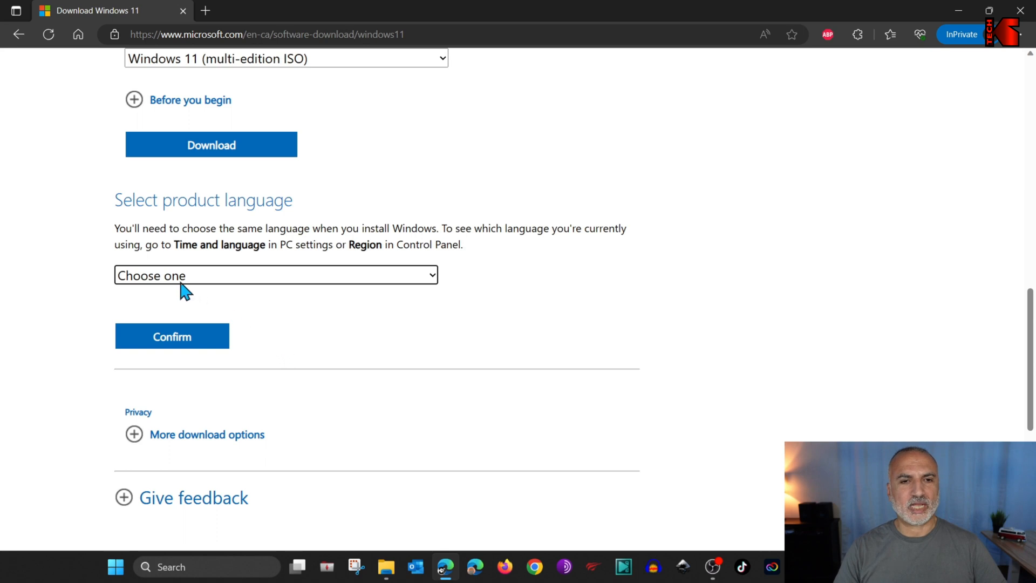
{"action": "left_click", "coordinate": [275, 274]}
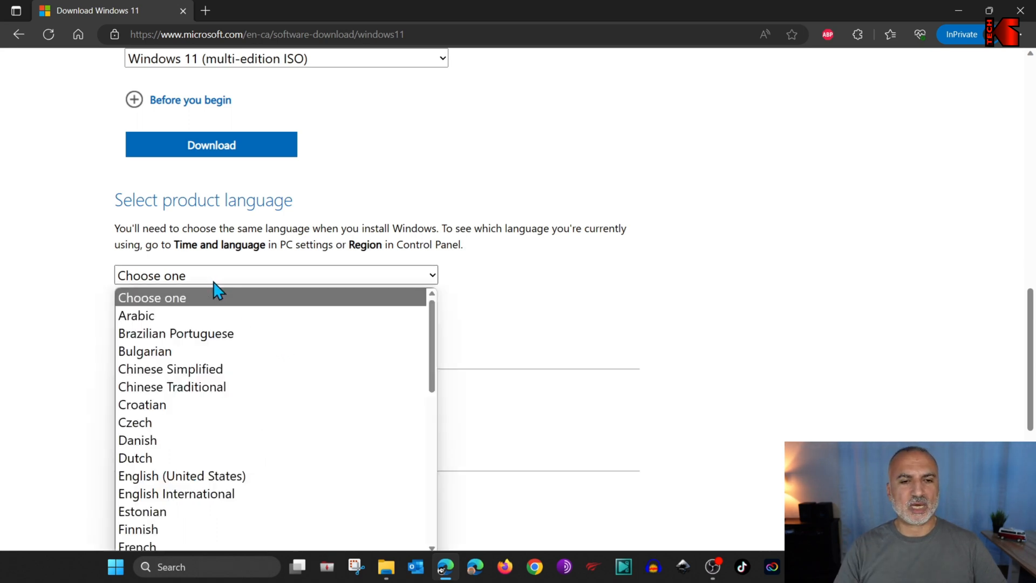
{"action": "left_click", "coordinate": [182, 475]}
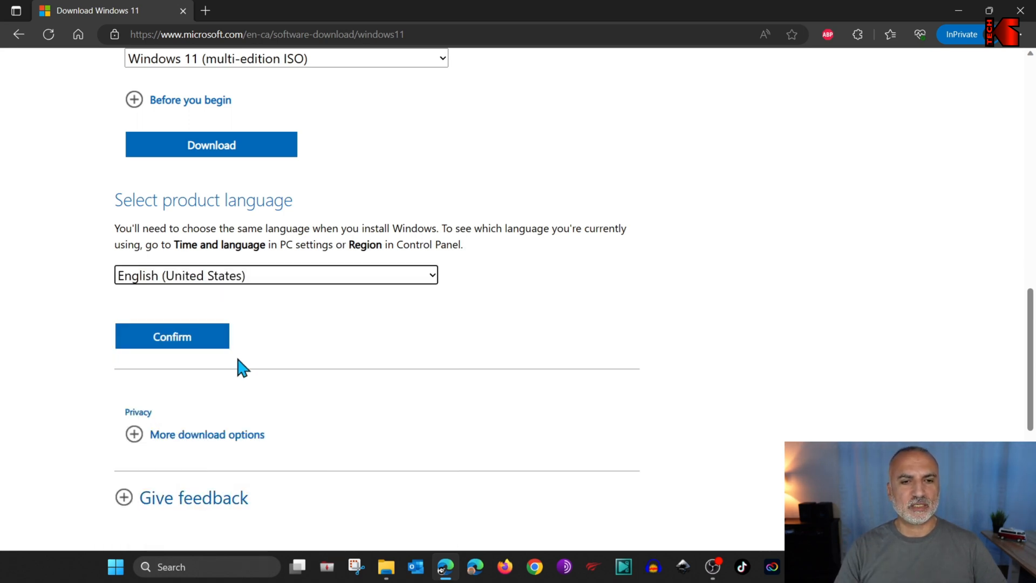
{"action": "left_click", "coordinate": [171, 336]}
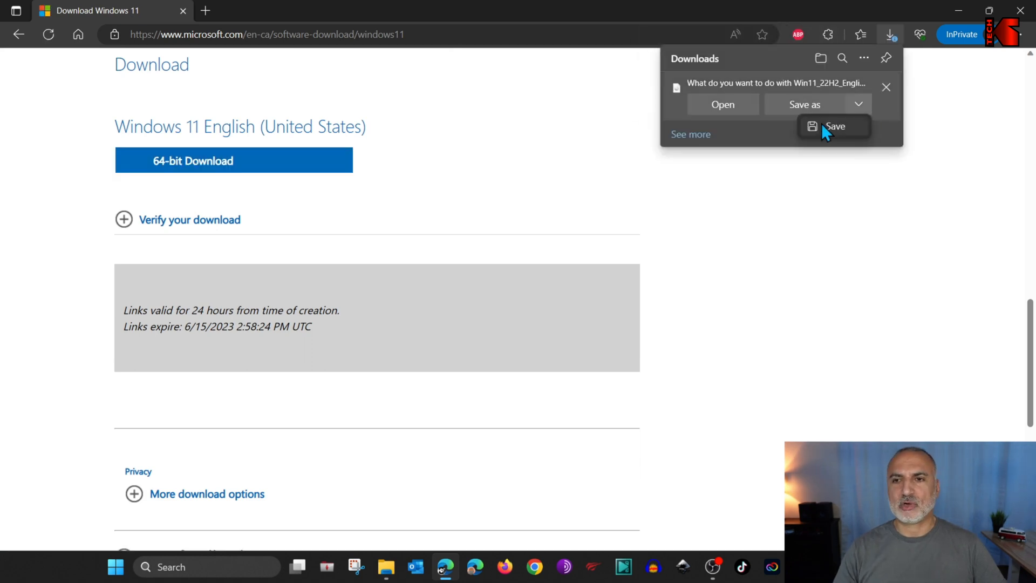
Save the 64-bit Windows 11 ISO download
{"action": "left_click", "coordinate": [834, 126]}
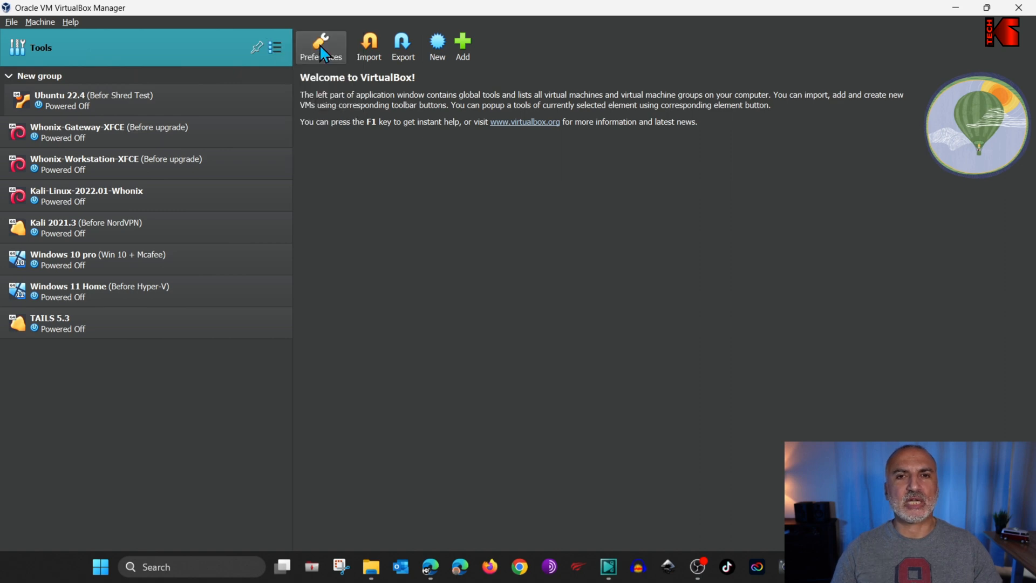
{"action": "mouse_move", "coordinate": [436, 45]}
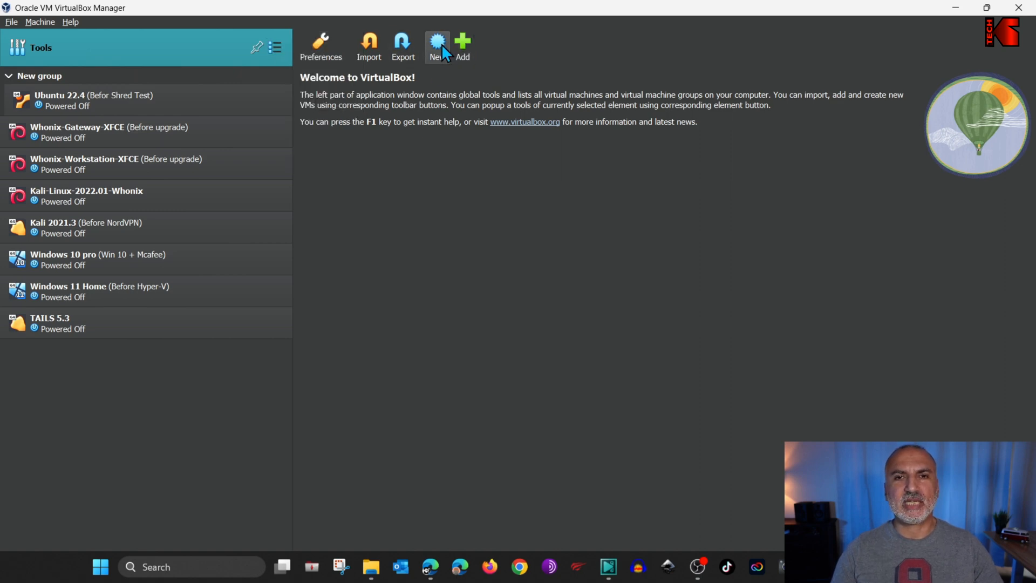
Create a new virtual machine named 'Windows 11'
{"action": "left_click", "coordinate": [436, 43]}
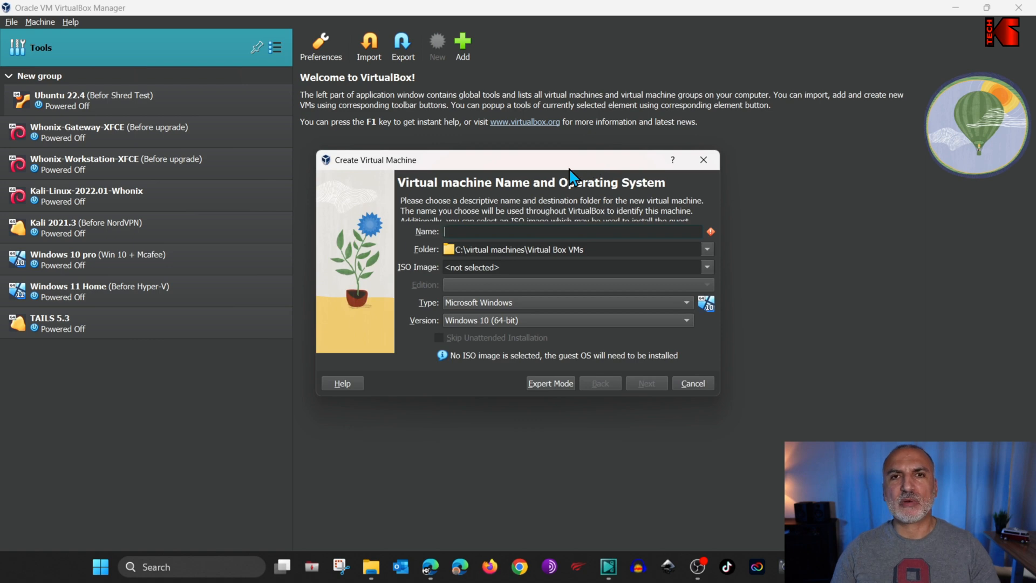
{"action": "type", "text": "Windows 11"}
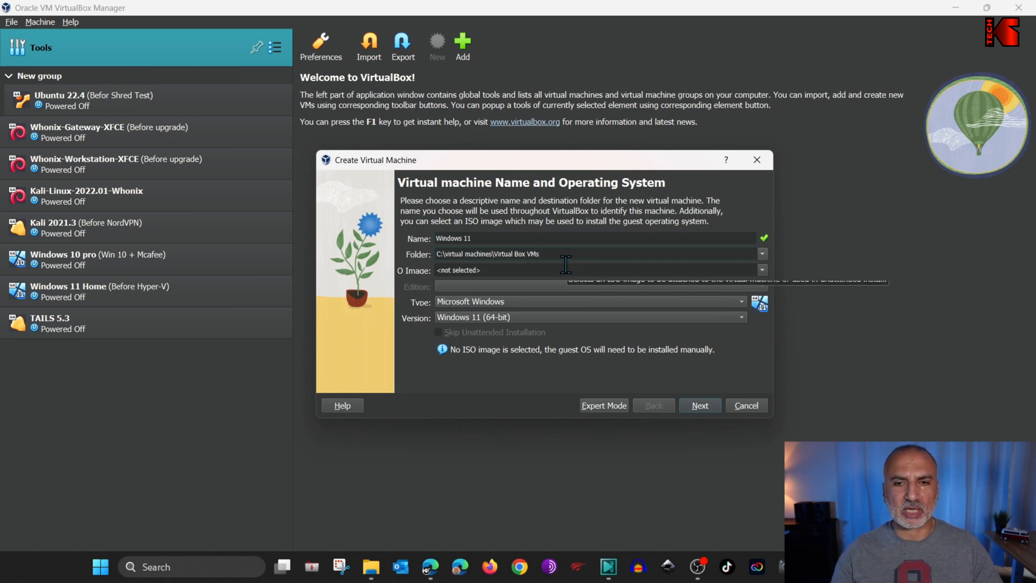
{"action": "mouse_move", "coordinate": [762, 253]}
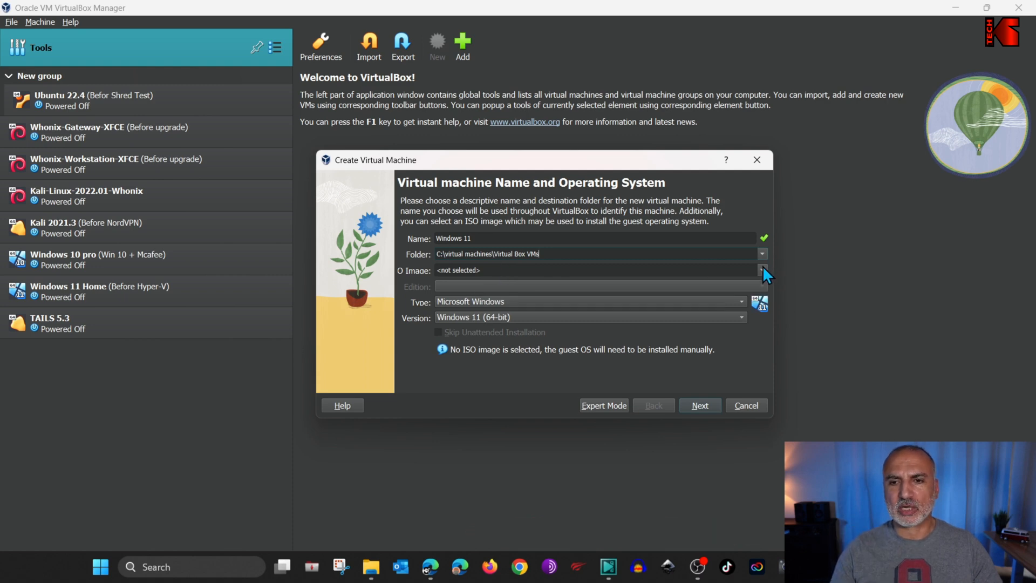
Attach Win11_22H2_English_x64v2.iso from Downloads as the machine's ISO image
{"action": "left_click", "coordinate": [762, 270]}
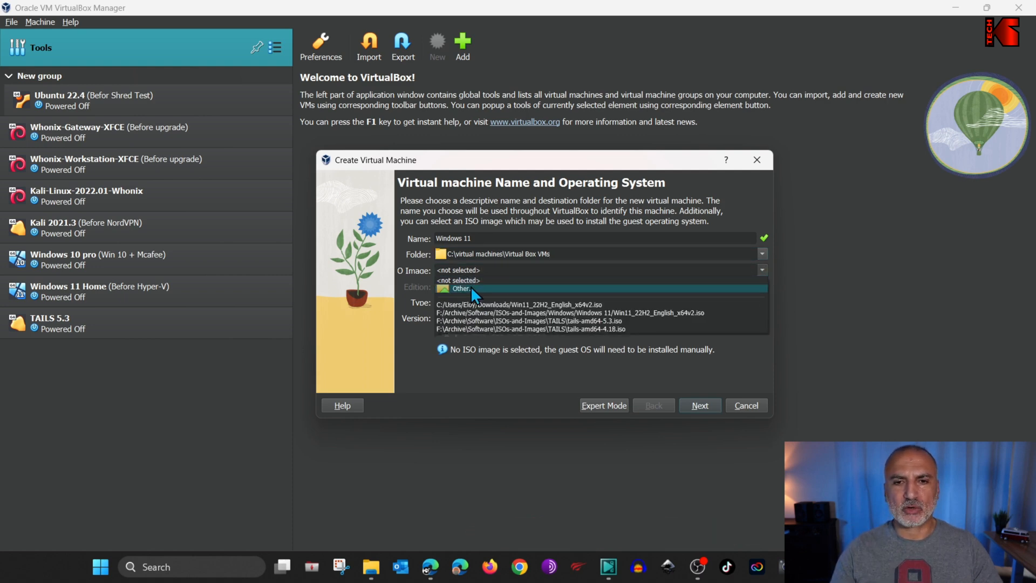
{"action": "left_click", "coordinate": [461, 289]}
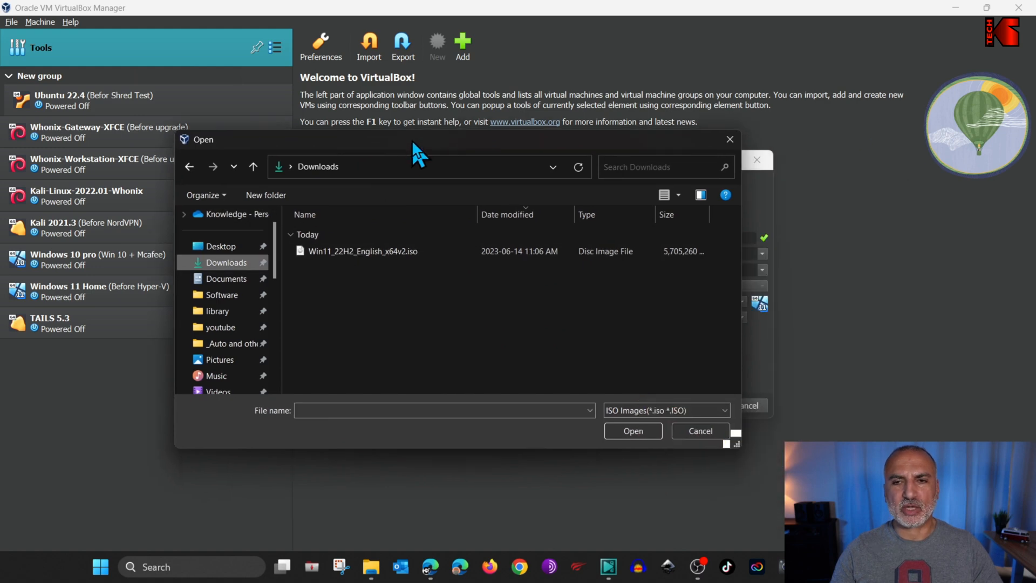
{"action": "left_click", "coordinate": [362, 251]}
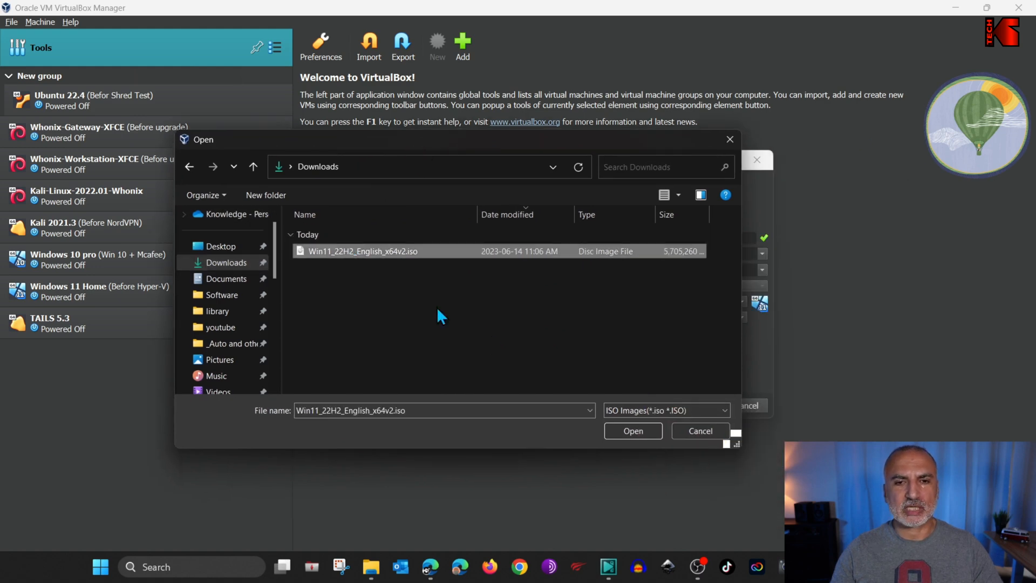
{"action": "left_click", "coordinate": [631, 430]}
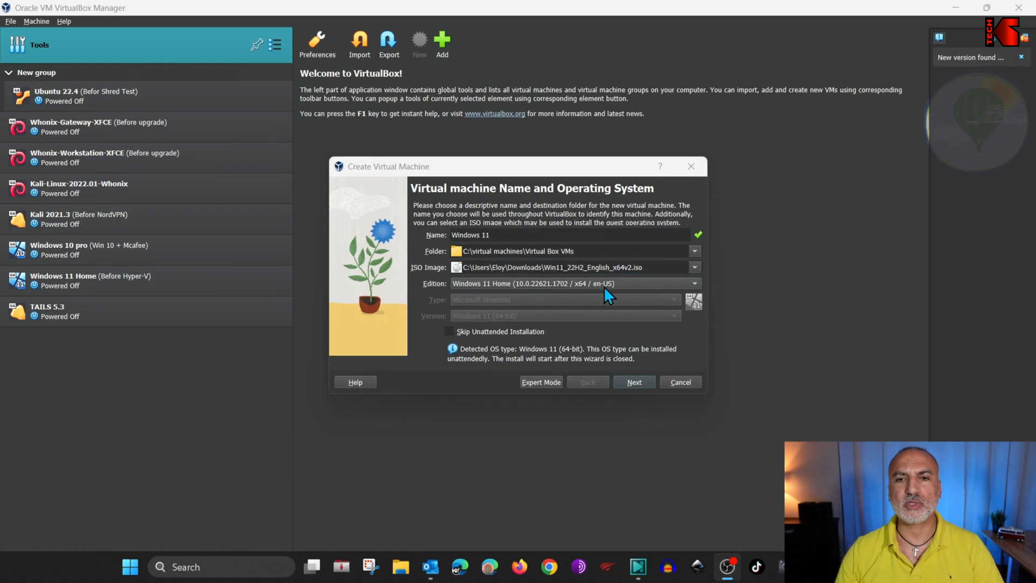
Review the edition list and keep Windows 11 Home selected
{"action": "left_click", "coordinate": [694, 283]}
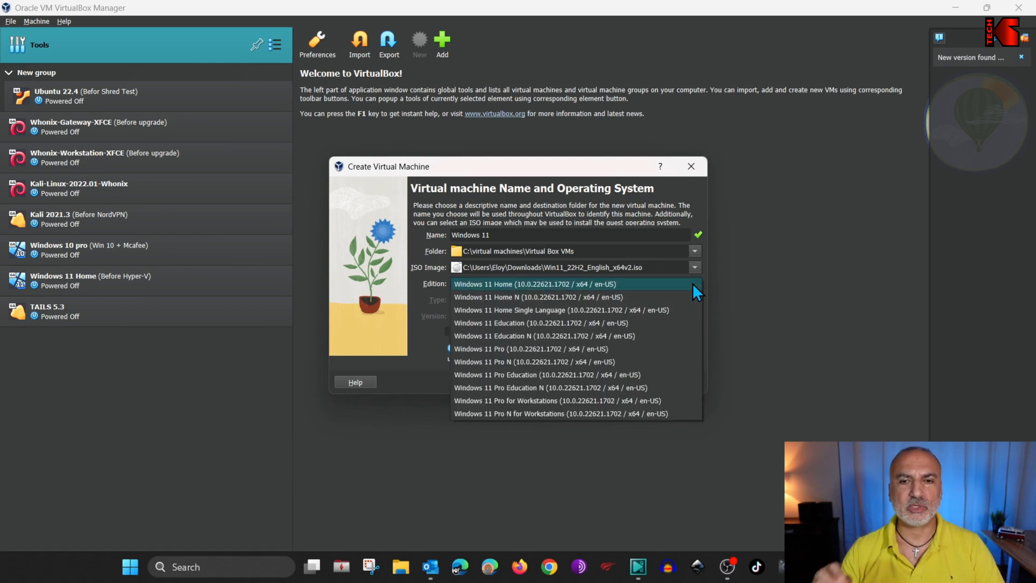
{"action": "left_click", "coordinate": [533, 283]}
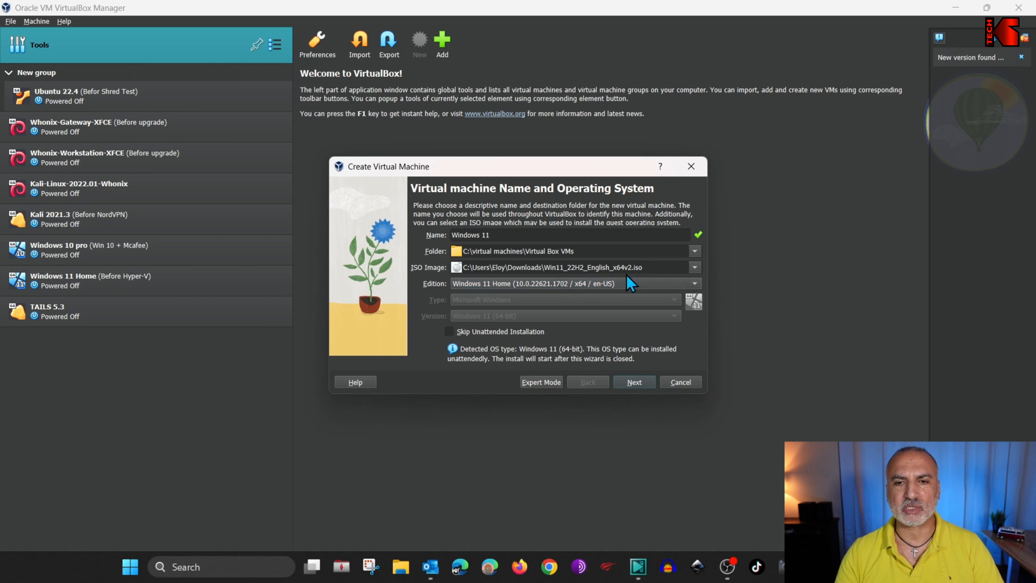
{"action": "mouse_move", "coordinate": [465, 341]}
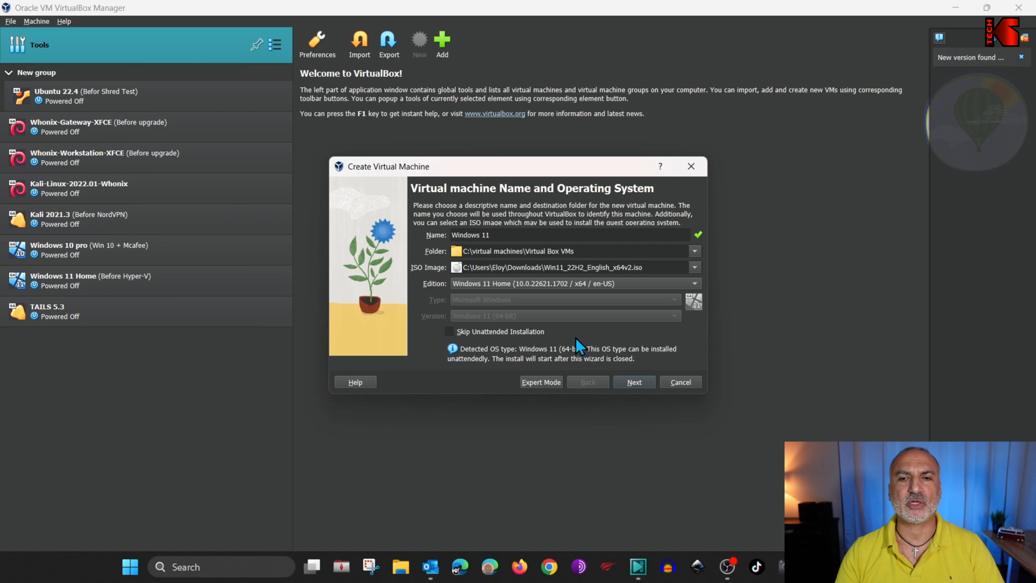
{"action": "mouse_move", "coordinate": [580, 344]}
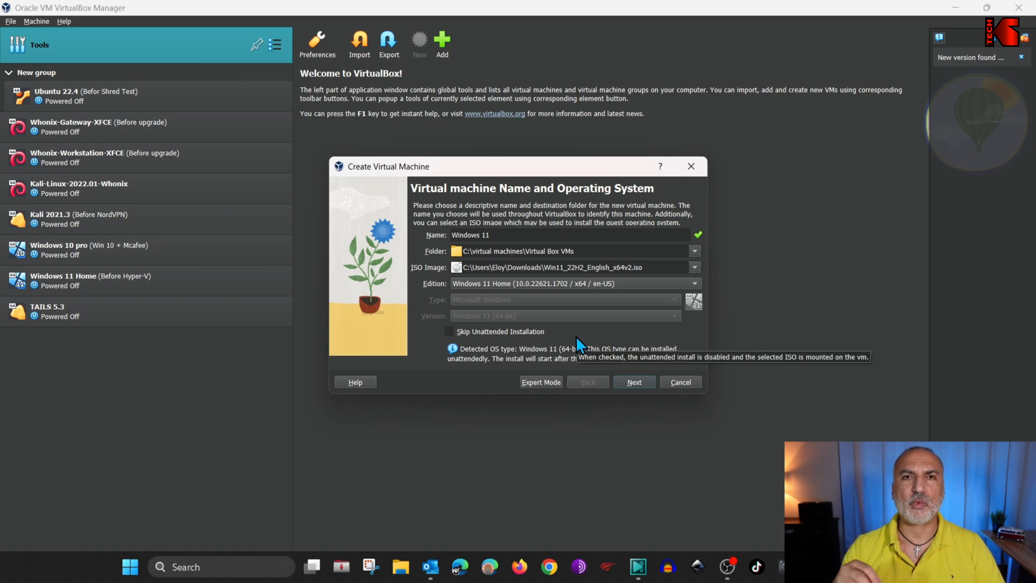
{"action": "mouse_move", "coordinate": [459, 347]}
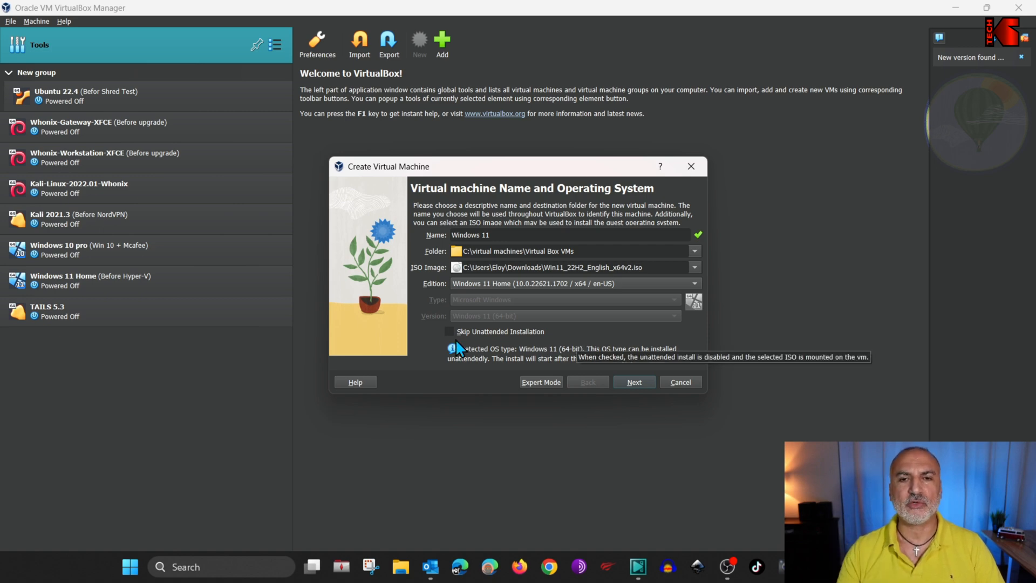
{"action": "mouse_move", "coordinate": [580, 341]}
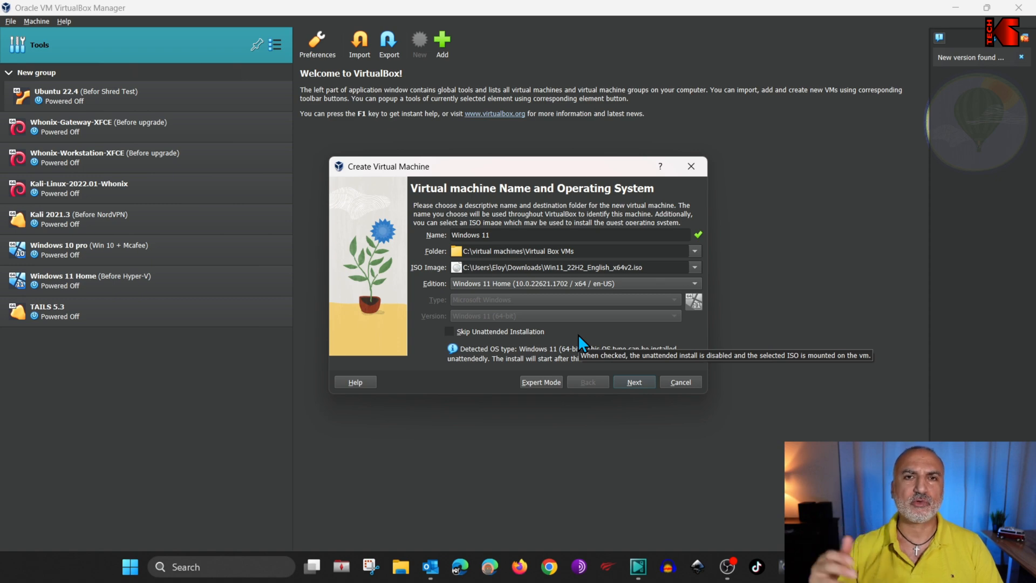
{"action": "mouse_move", "coordinate": [529, 298]}
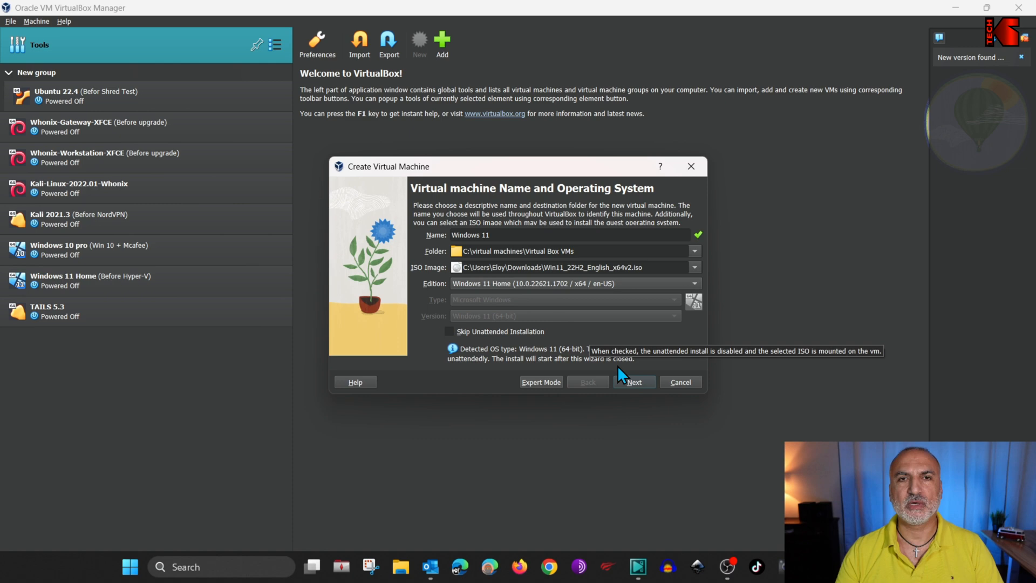
{"action": "left_click", "coordinate": [633, 382]}
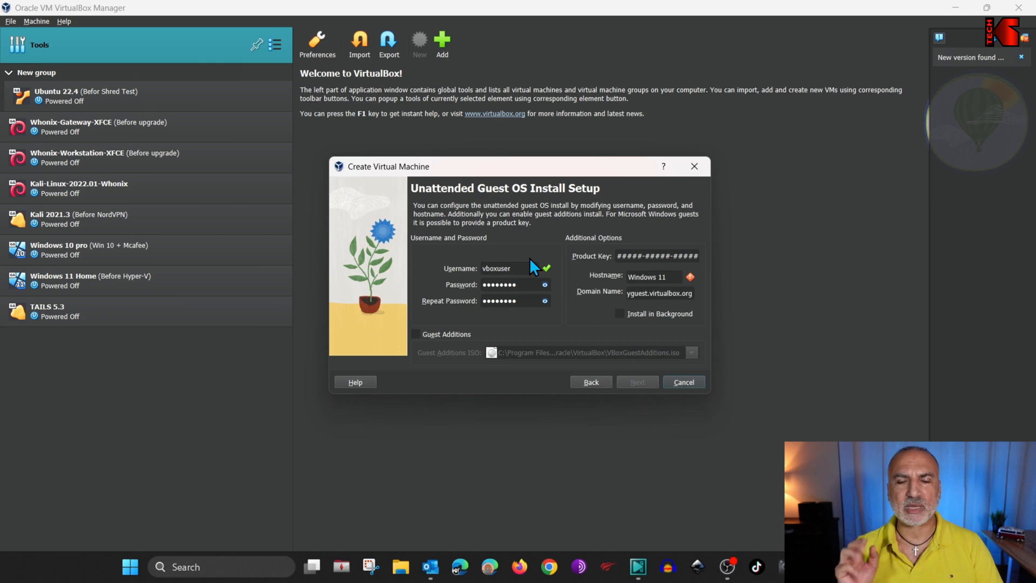
{"action": "mouse_move", "coordinate": [536, 301]}
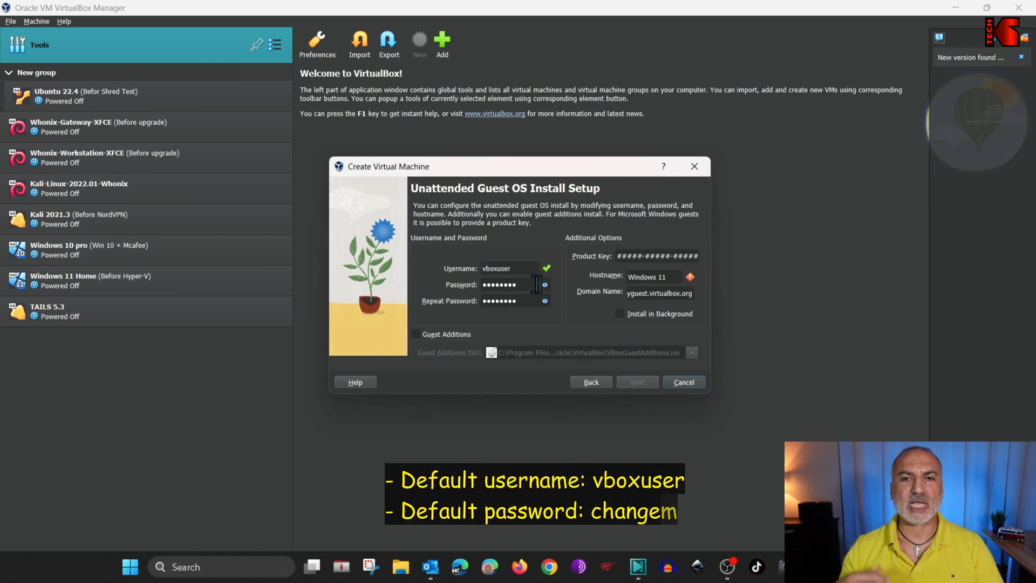
{"action": "left_click", "coordinate": [544, 285]}
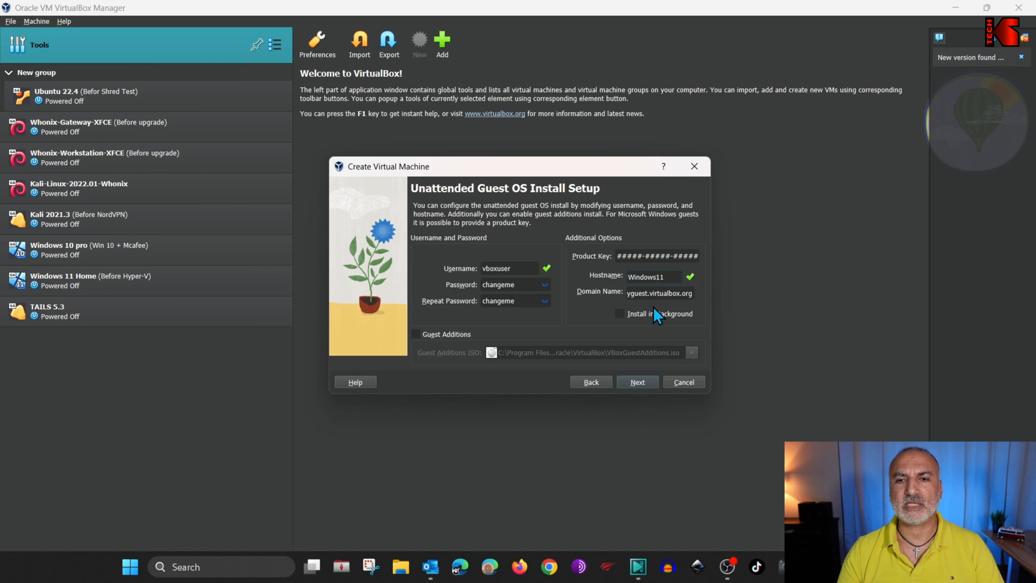
{"action": "mouse_move", "coordinate": [653, 314]}
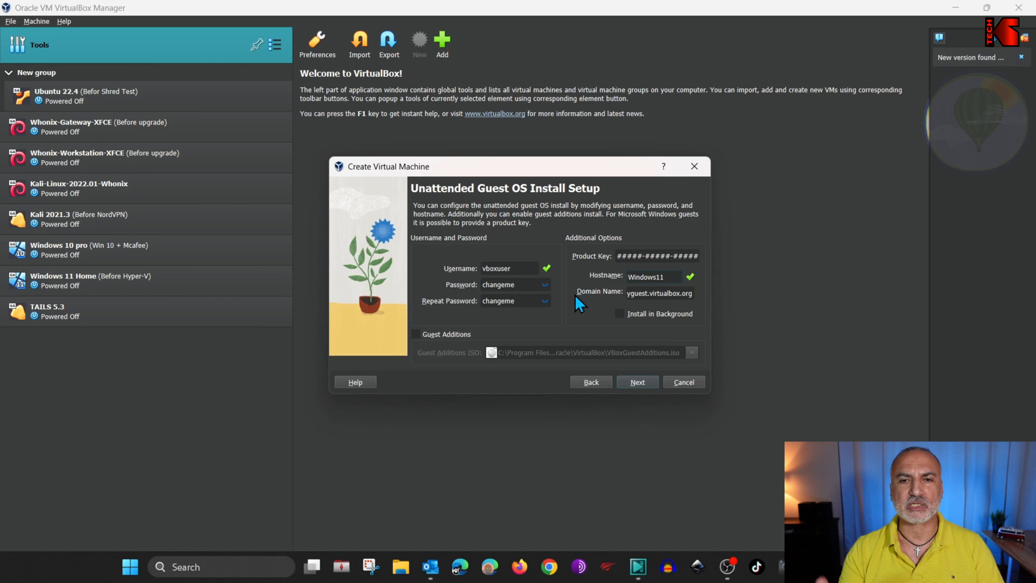
{"action": "mouse_move", "coordinate": [443, 344]}
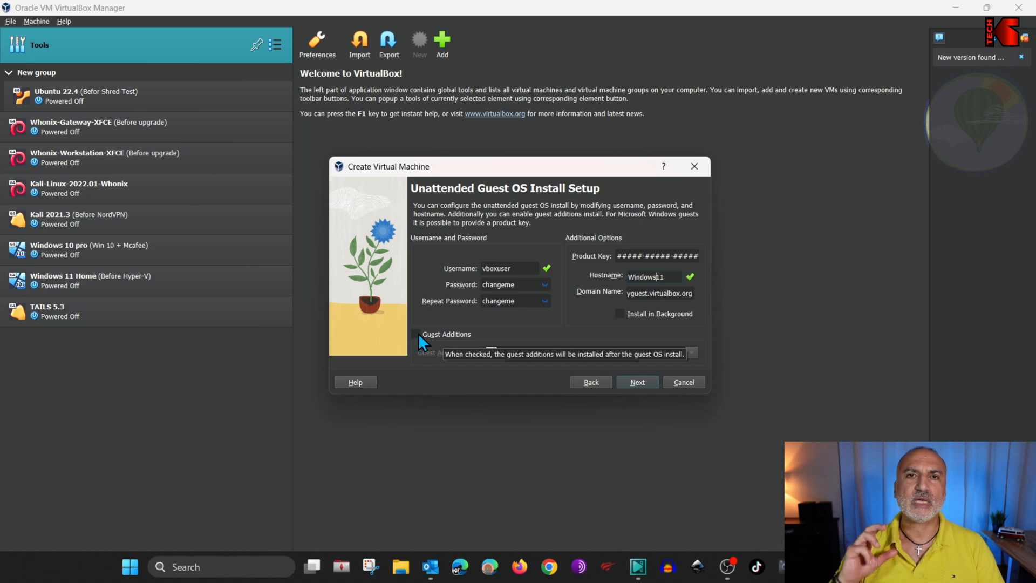
Enable Guest Additions installation using the default VBoxGuestAdditions.iso
{"action": "left_click", "coordinate": [415, 334]}
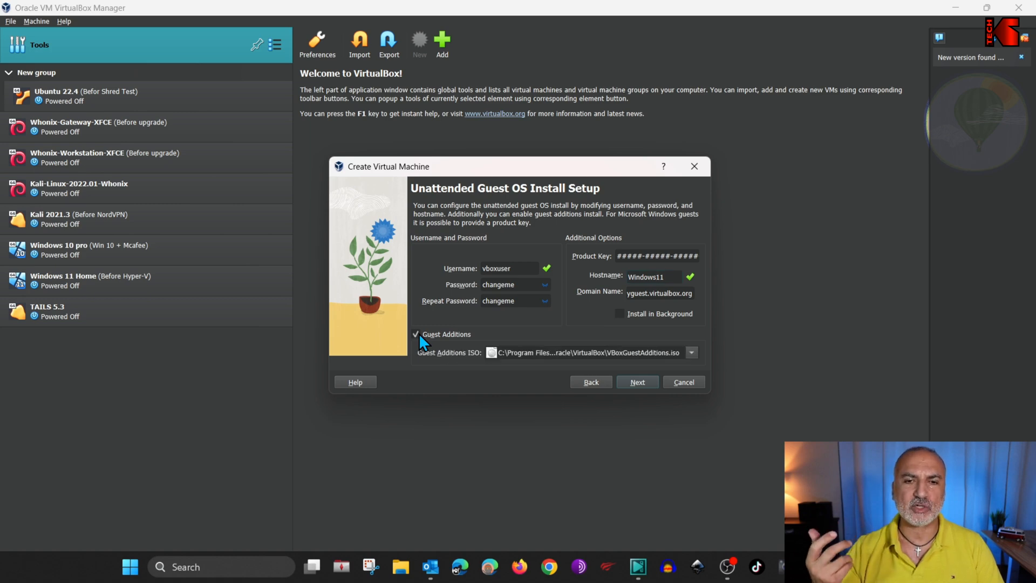
{"action": "mouse_move", "coordinate": [524, 334]}
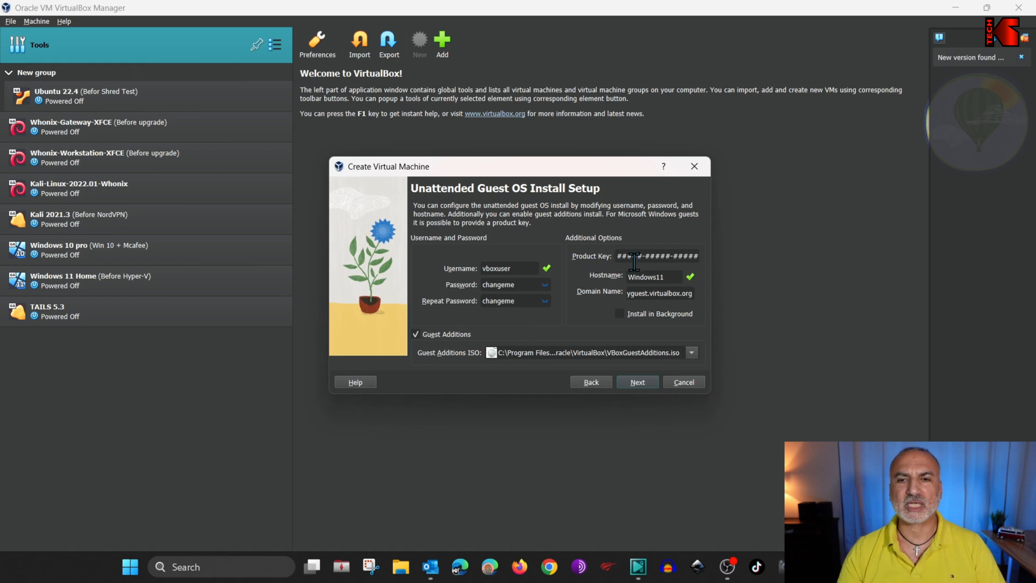
{"action": "mouse_move", "coordinate": [657, 256]}
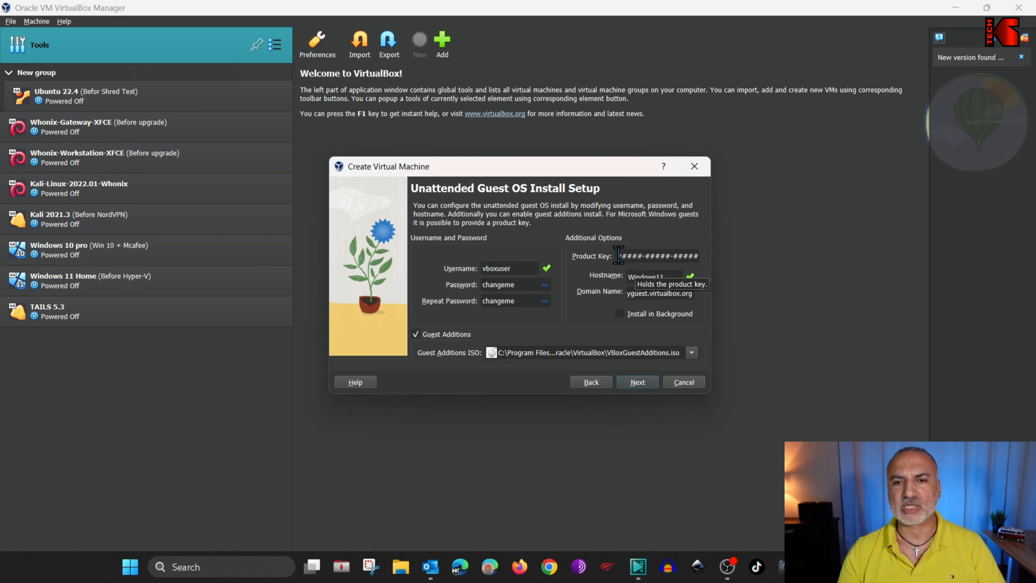
{"action": "mouse_move", "coordinate": [680, 255]}
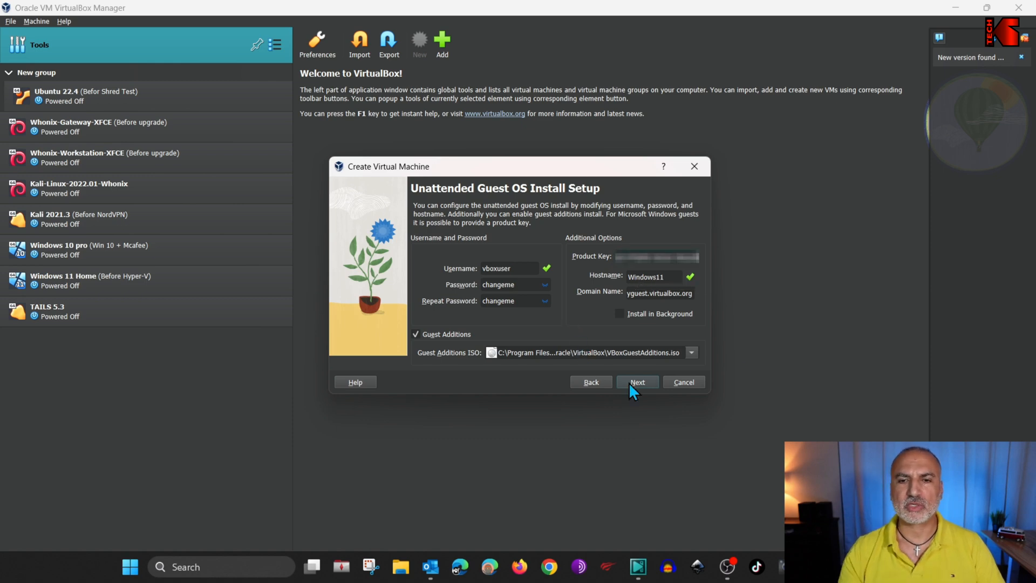
Advance to the Hardware page with 4096 MB memory, 2 processors and EFI
{"action": "left_click", "coordinate": [636, 382]}
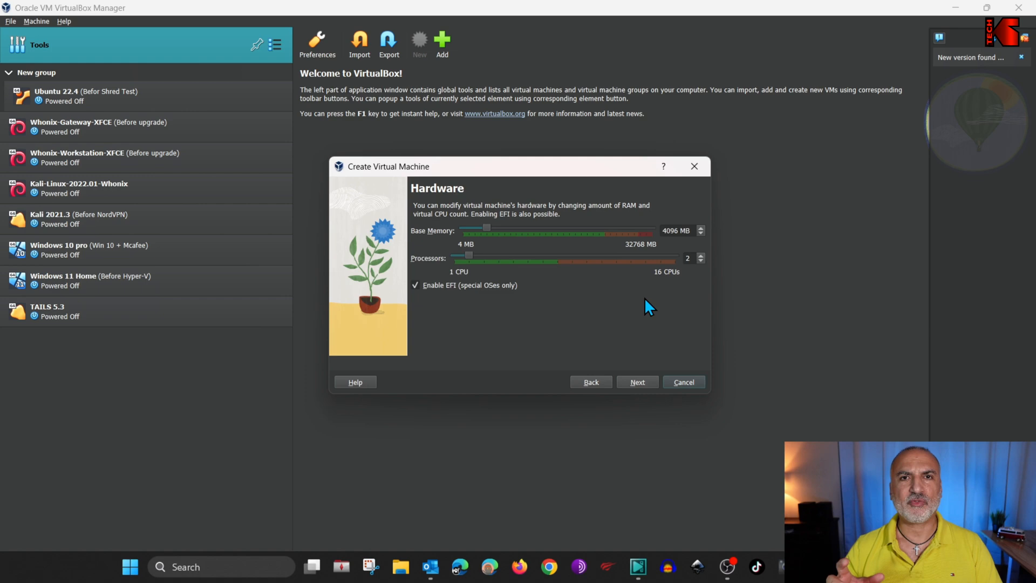
{"action": "mouse_move", "coordinate": [684, 250]}
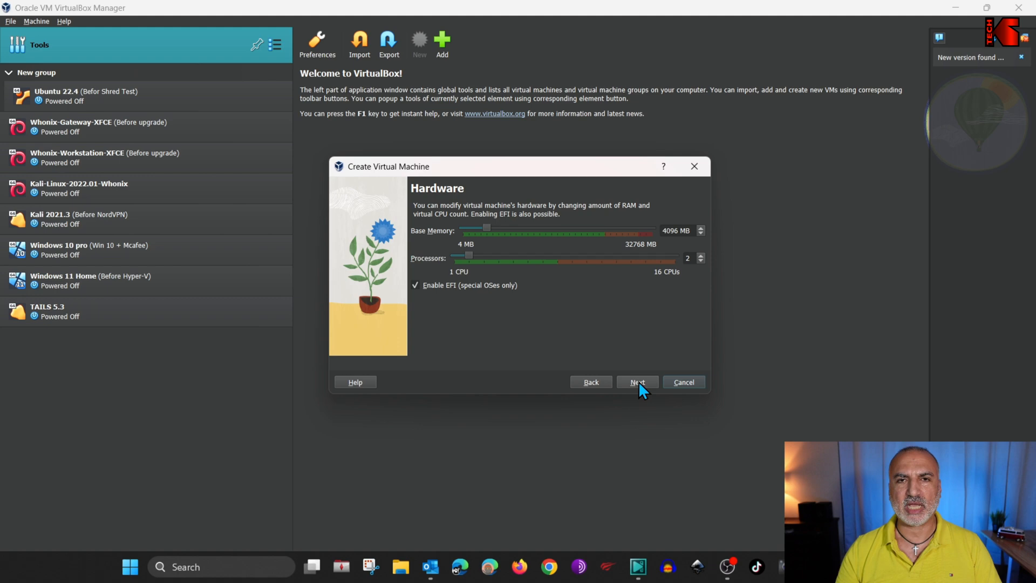
Keep an 80 GB non-preallocated virtual hard disk and advance to the Summary page
{"action": "left_click", "coordinate": [636, 382]}
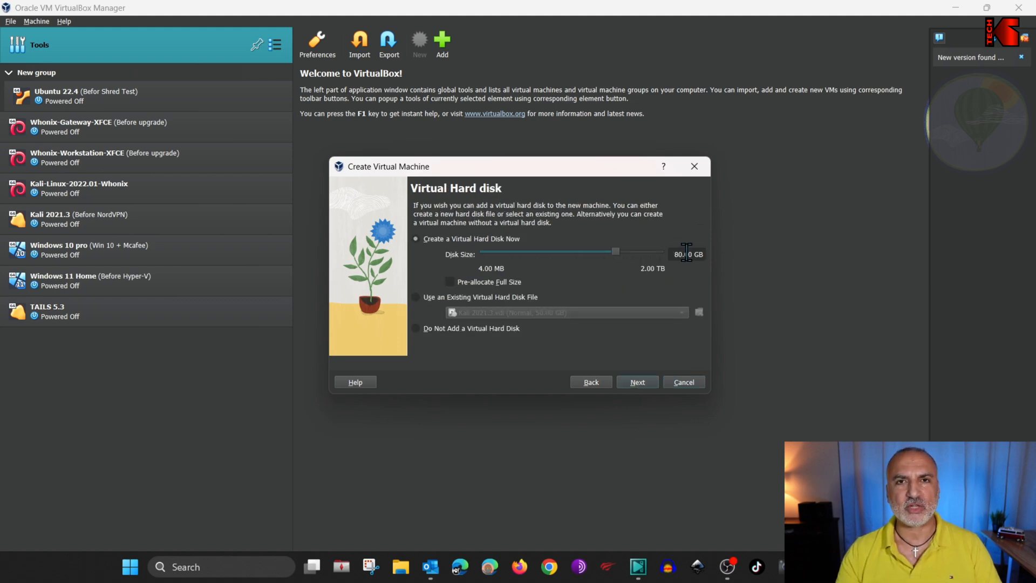
{"action": "mouse_move", "coordinate": [598, 288]}
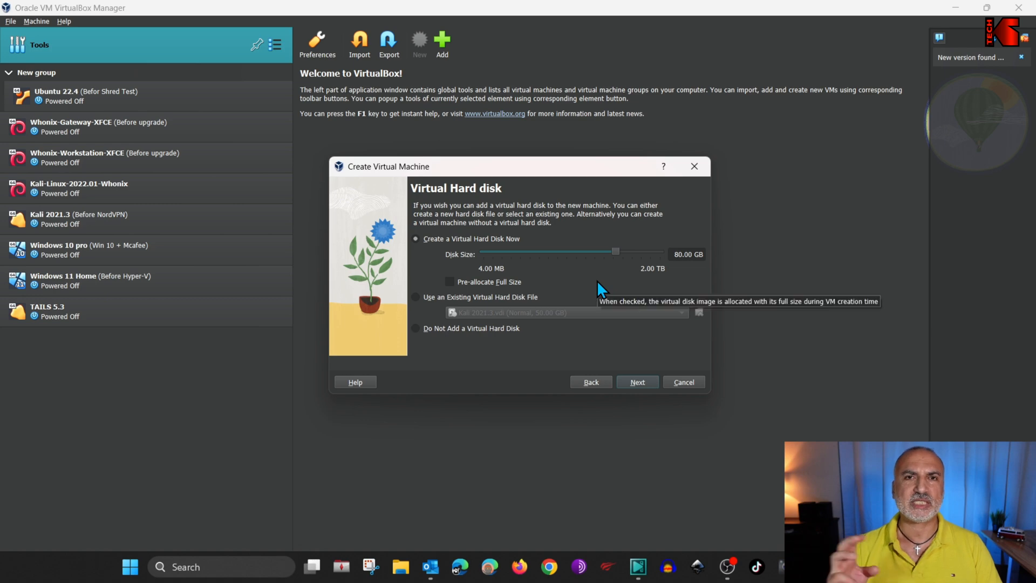
{"action": "mouse_move", "coordinate": [603, 275]}
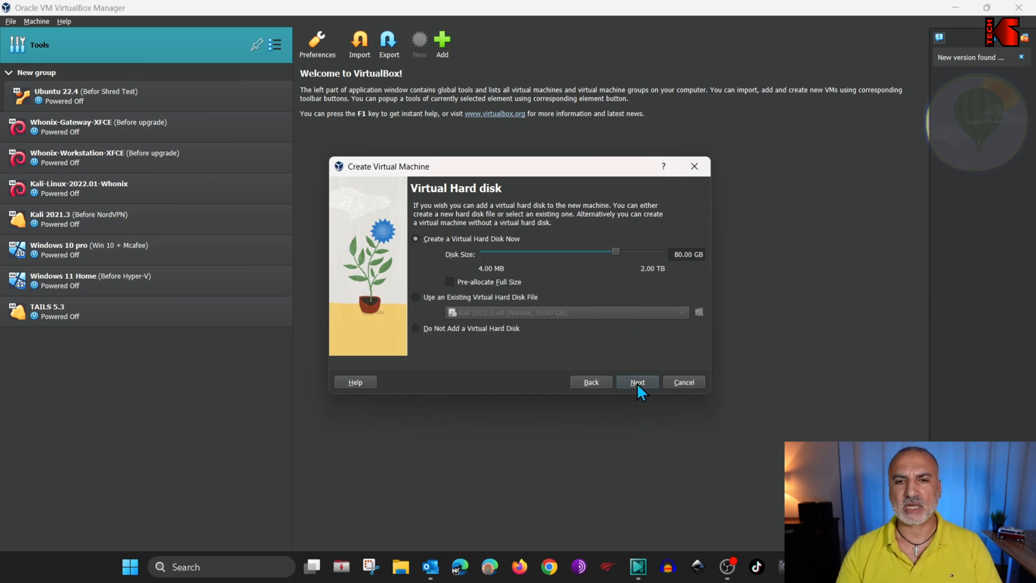
{"action": "left_click", "coordinate": [636, 382]}
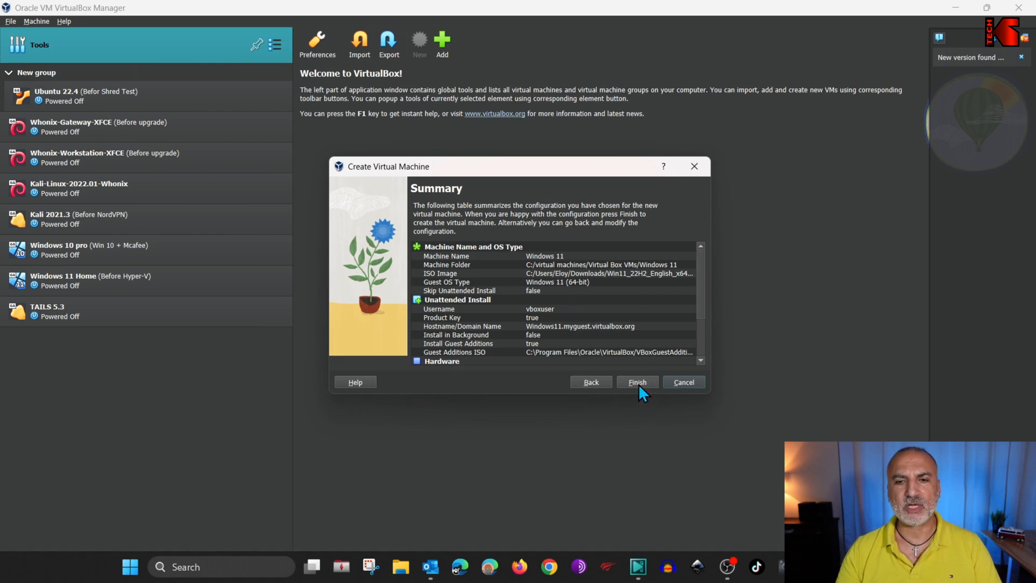
Finish the wizard to create the Windows 11 VM and let it power up
{"action": "left_click", "coordinate": [636, 382]}
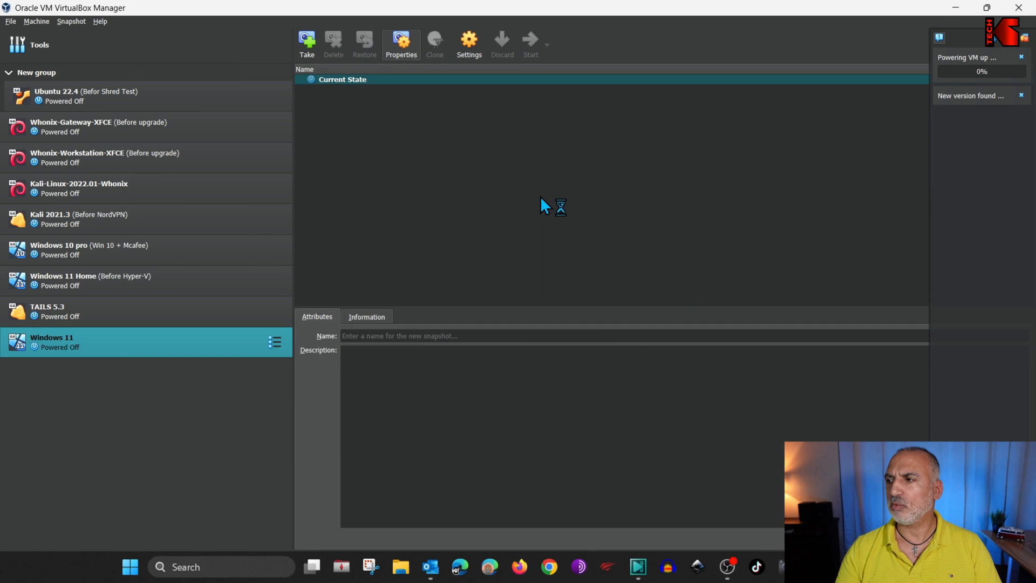
{"action": "mouse_move", "coordinate": [961, 86]}
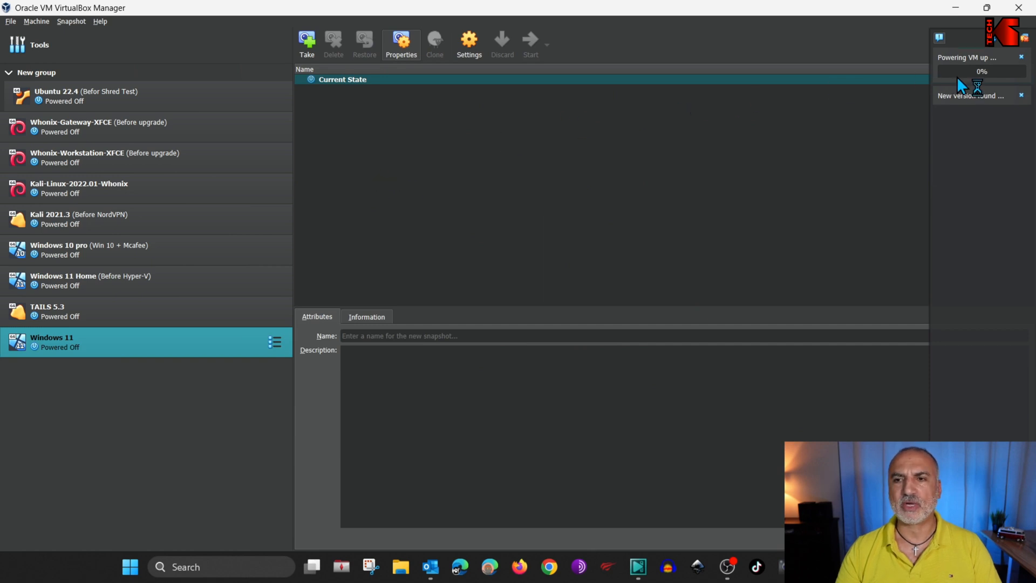
{"action": "mouse_move", "coordinate": [561, 167]}
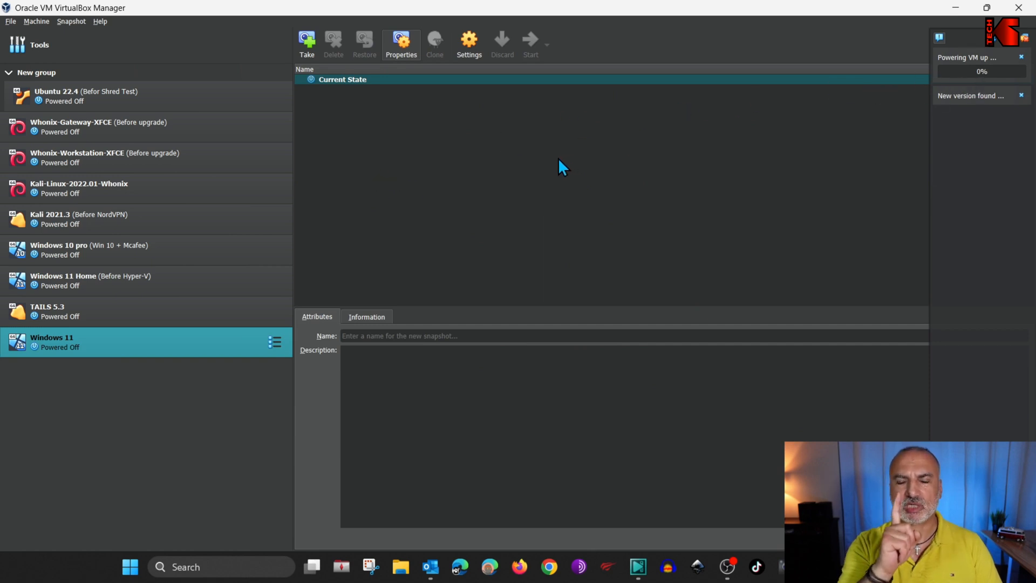
{"action": "left_click", "coordinate": [530, 41]}
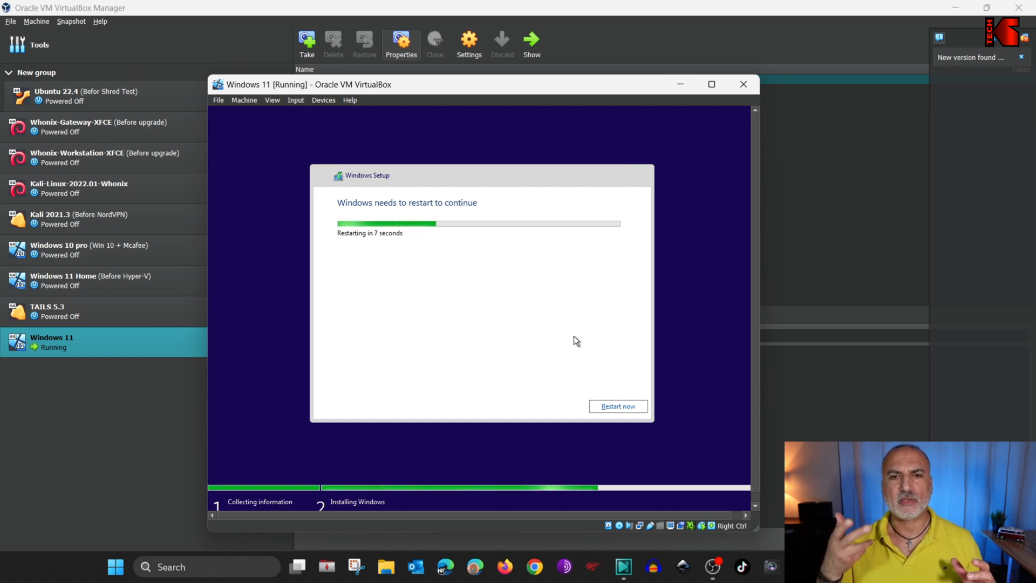
{"action": "mouse_move", "coordinate": [604, 339]}
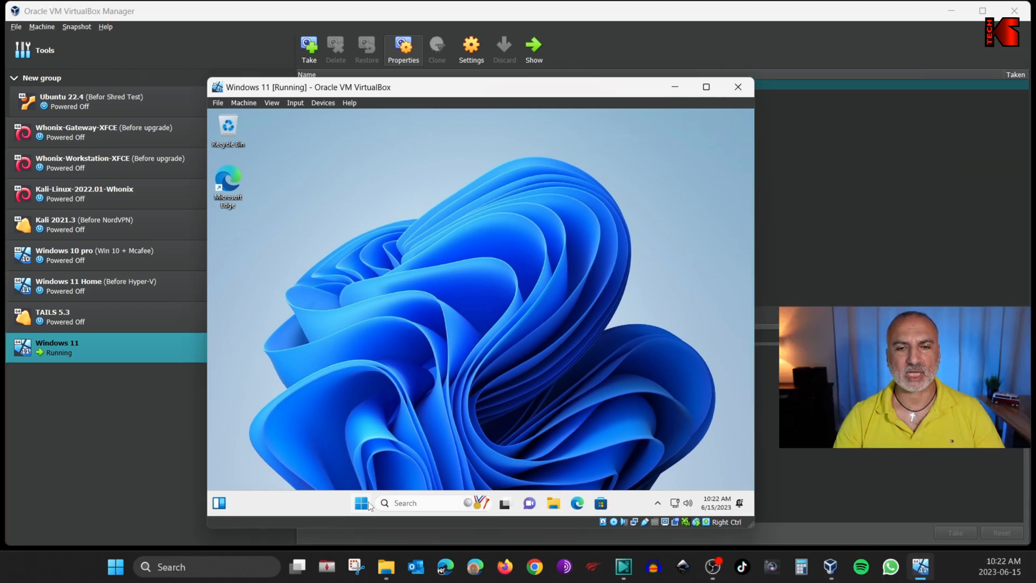
Search for regedit, launch Registry Editor, and accept the UAC prompt
{"action": "left_click", "coordinate": [361, 503]}
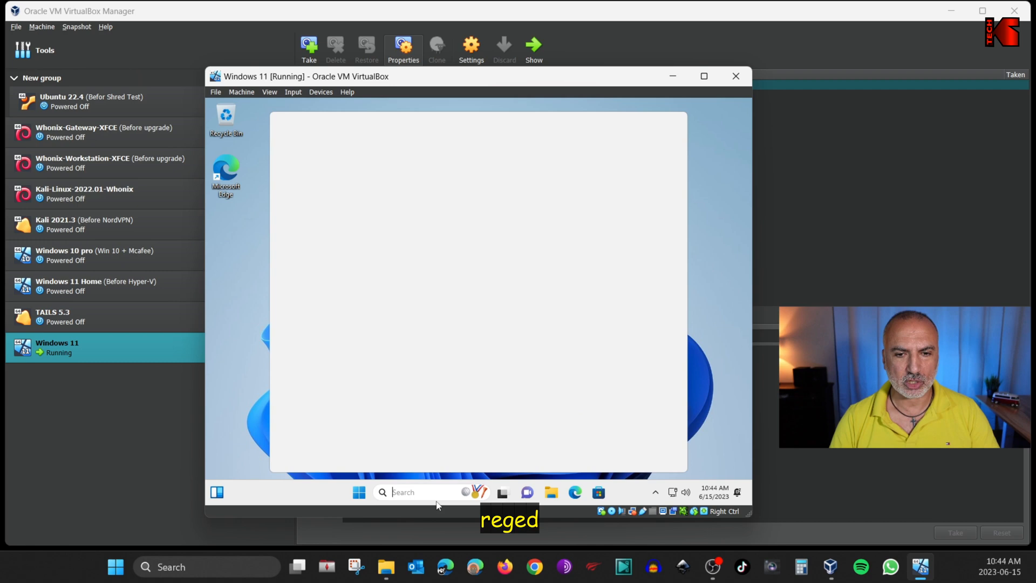
{"action": "type", "text": "regedit"}
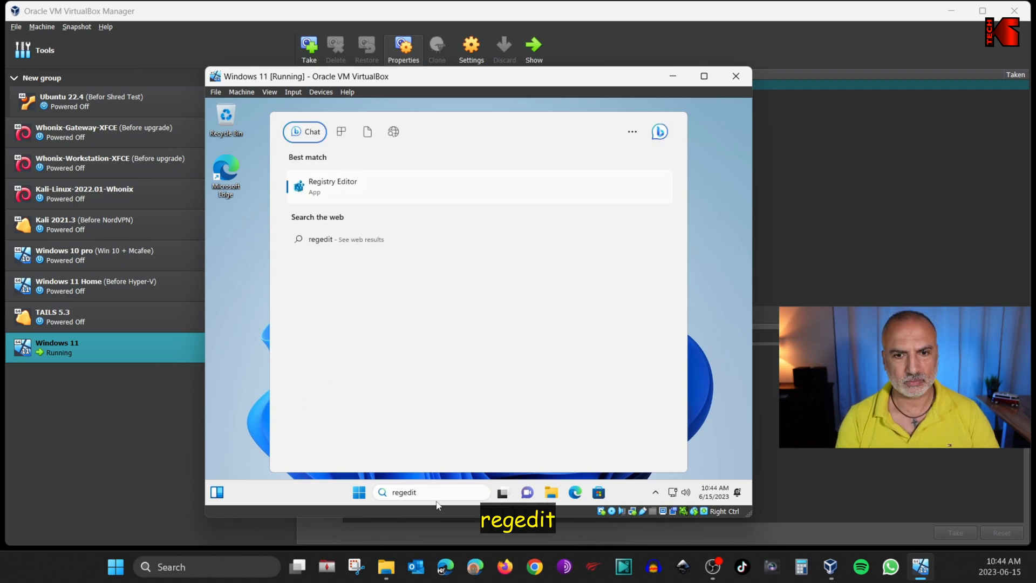
{"action": "left_click", "coordinate": [332, 186]}
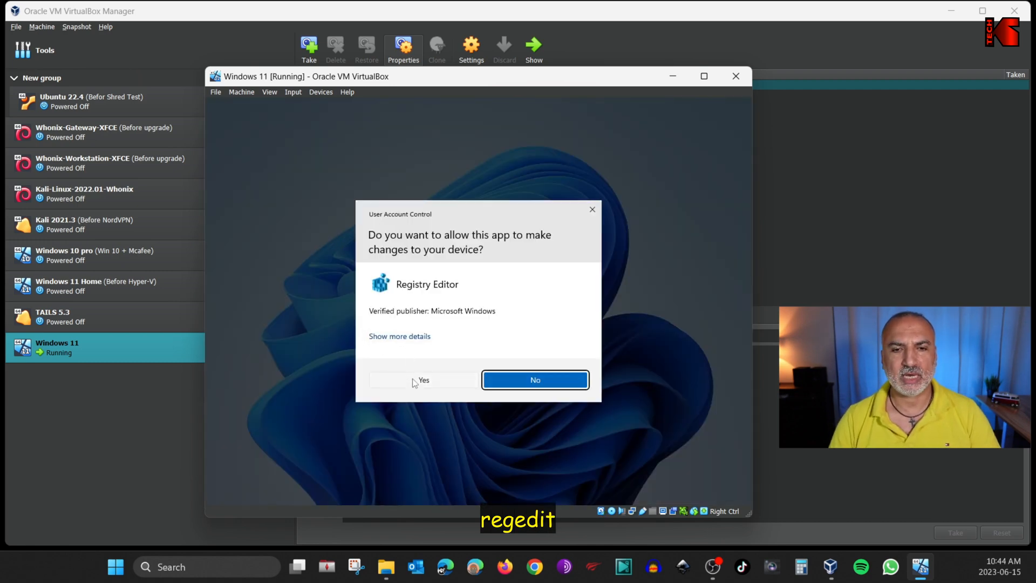
{"action": "left_click", "coordinate": [422, 379]}
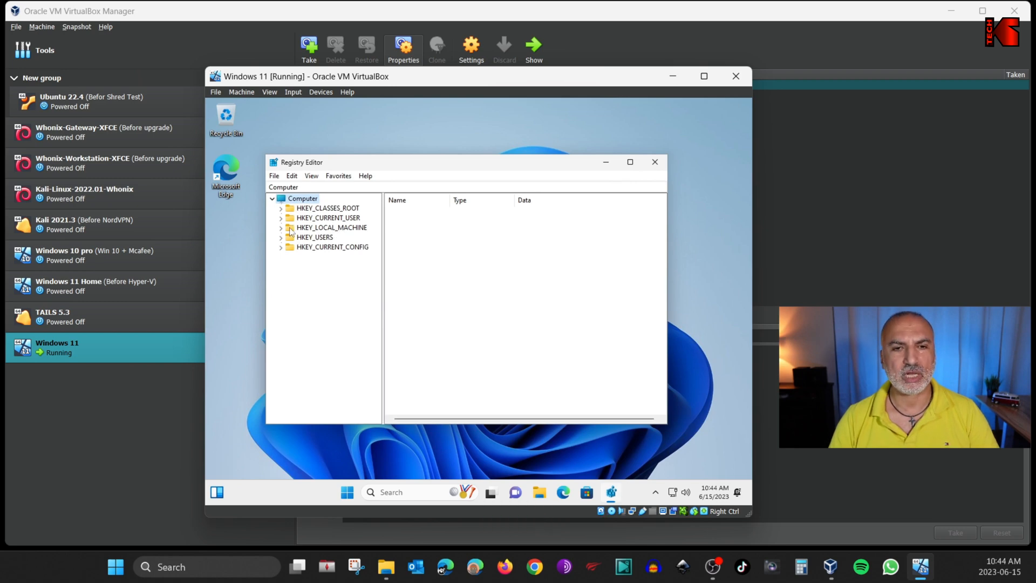
Delete DefaultUserName under HKLM\...\Winlogon and close Registry Editor
{"action": "left_click", "coordinate": [282, 228]}
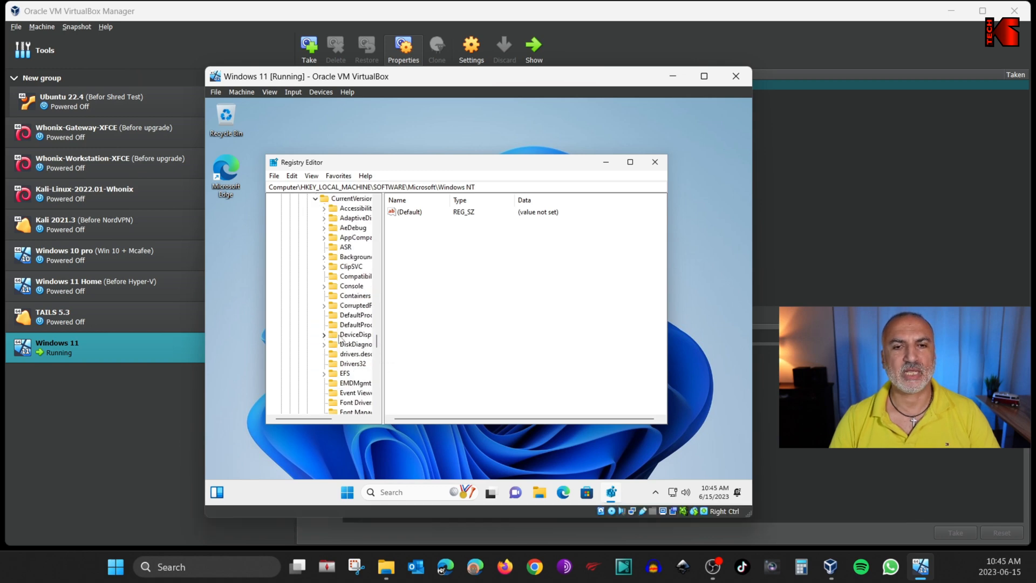
{"action": "scroll", "scroll_direction": "down", "scroll_amount": 3}
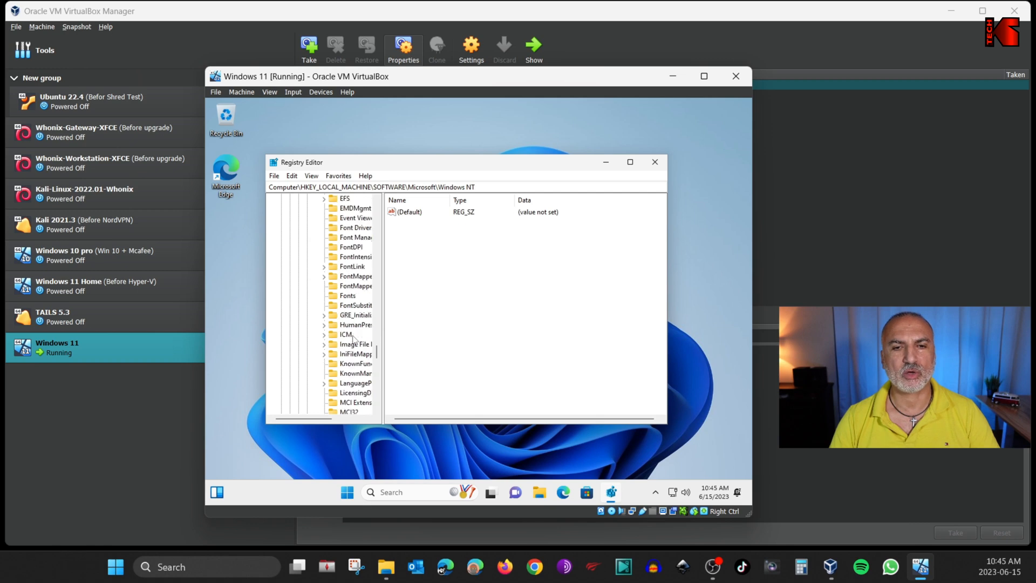
{"action": "left_click", "coordinate": [353, 373]}
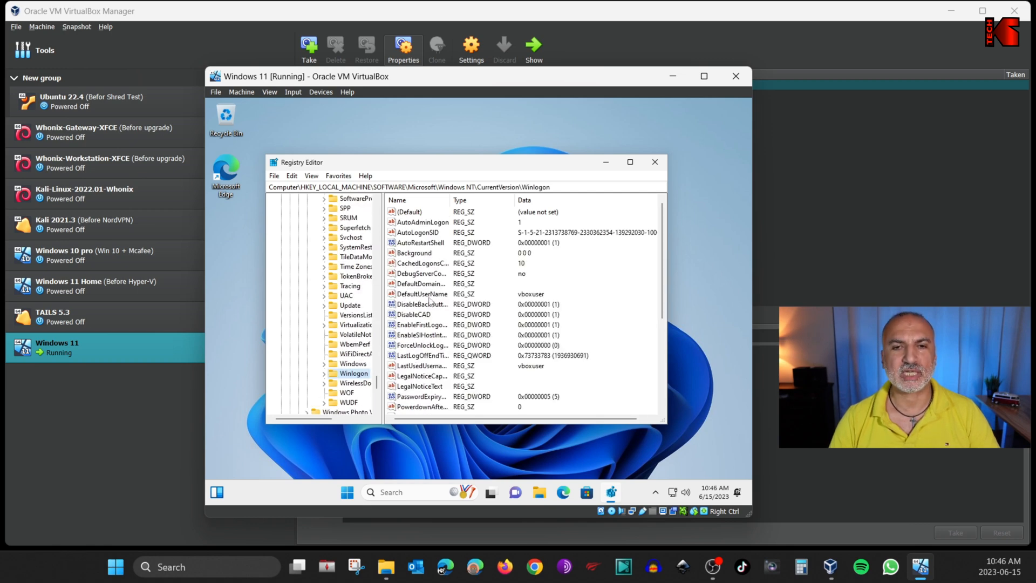
{"action": "right_click", "coordinate": [421, 294]}
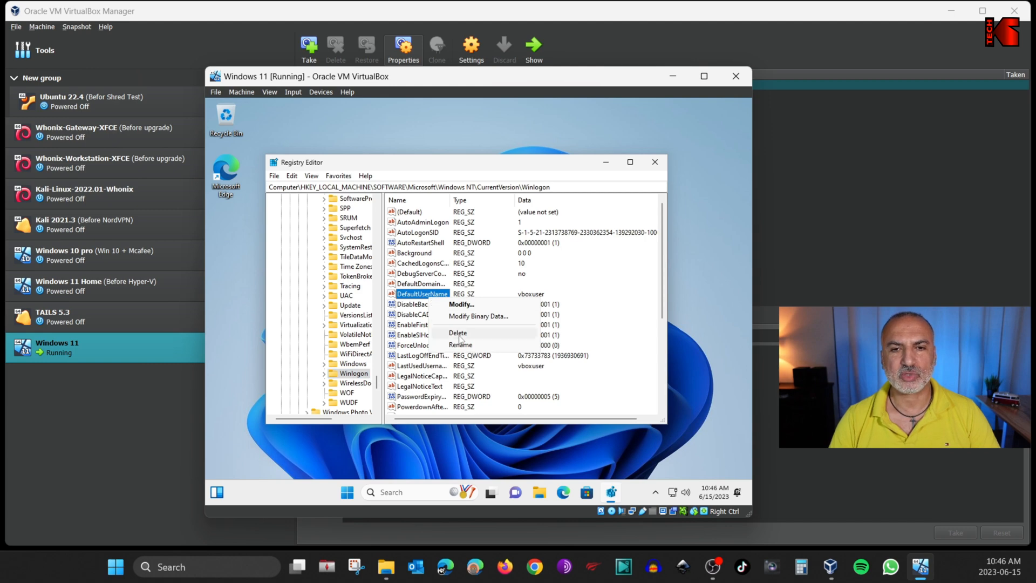
{"action": "left_click", "coordinate": [457, 332]}
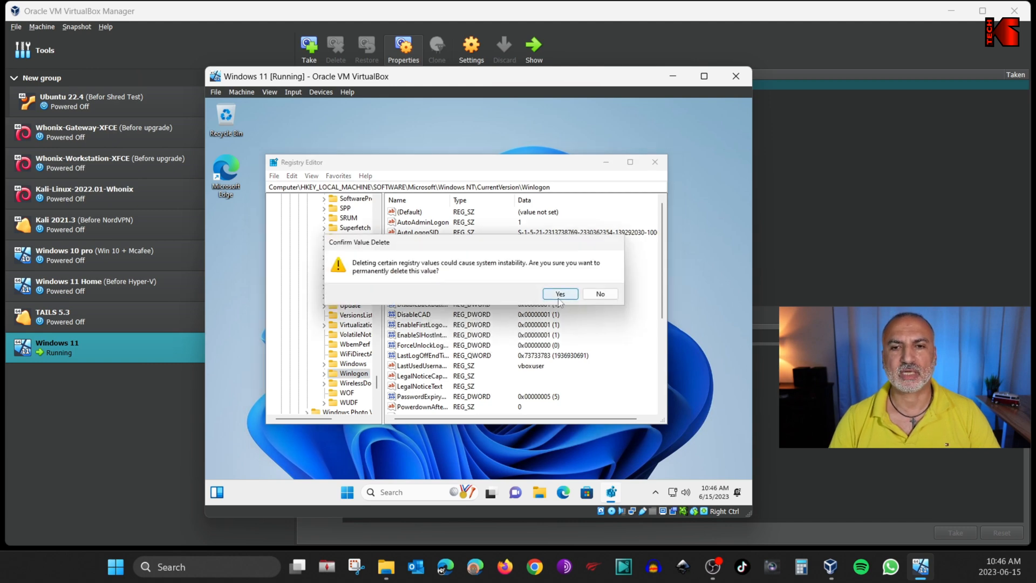
{"action": "left_click", "coordinate": [559, 294]}
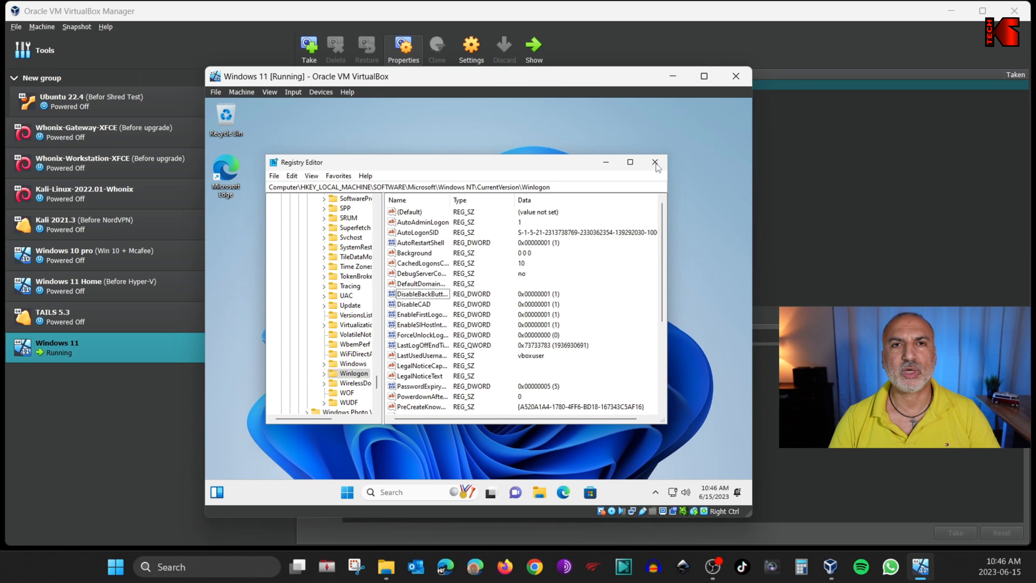
{"action": "left_click", "coordinate": [654, 162]}
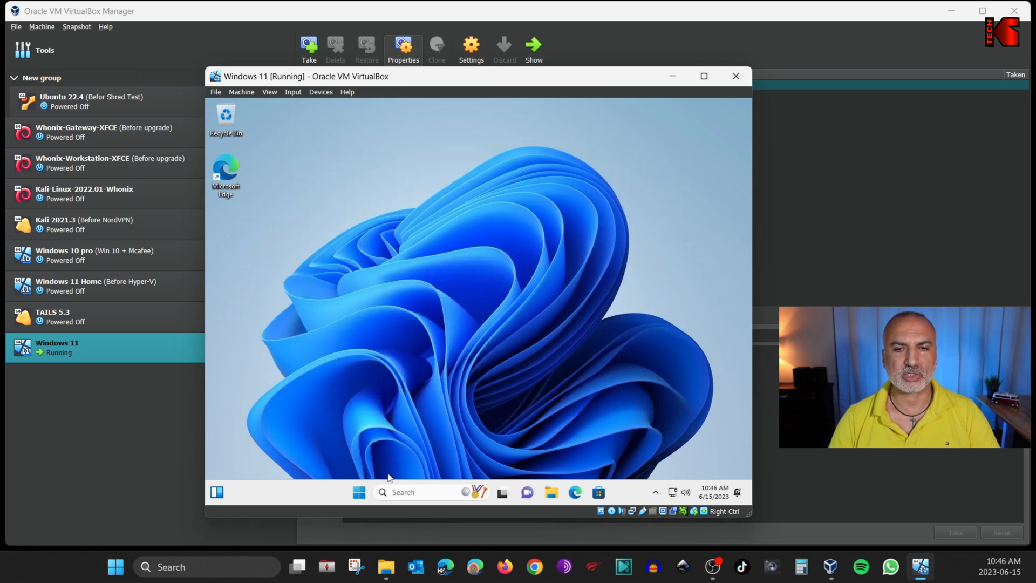
Restart Windows from Start > Power and sign in as vboxuser with the password
{"action": "left_click", "coordinate": [359, 492]}
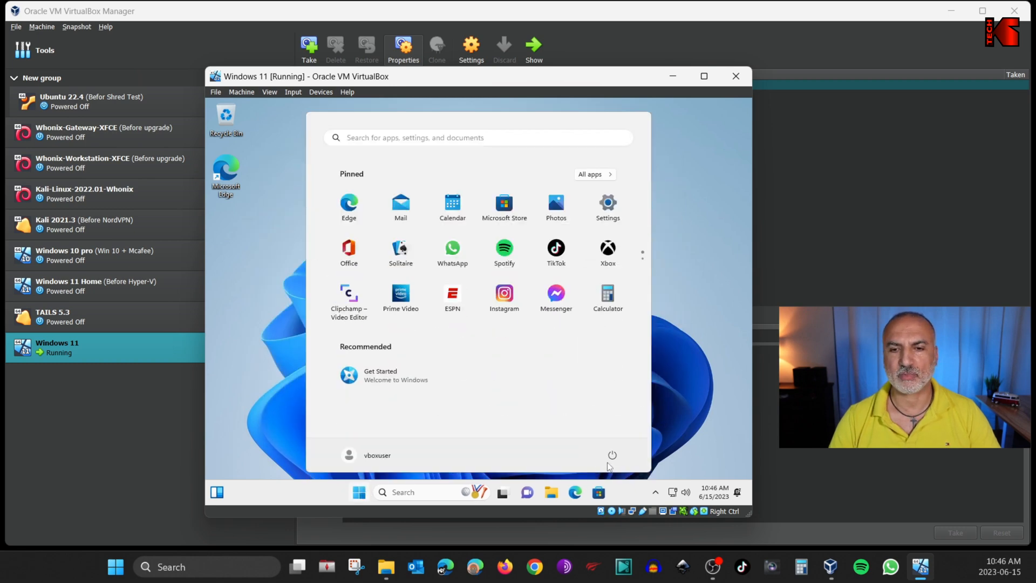
{"action": "left_click", "coordinate": [611, 454]}
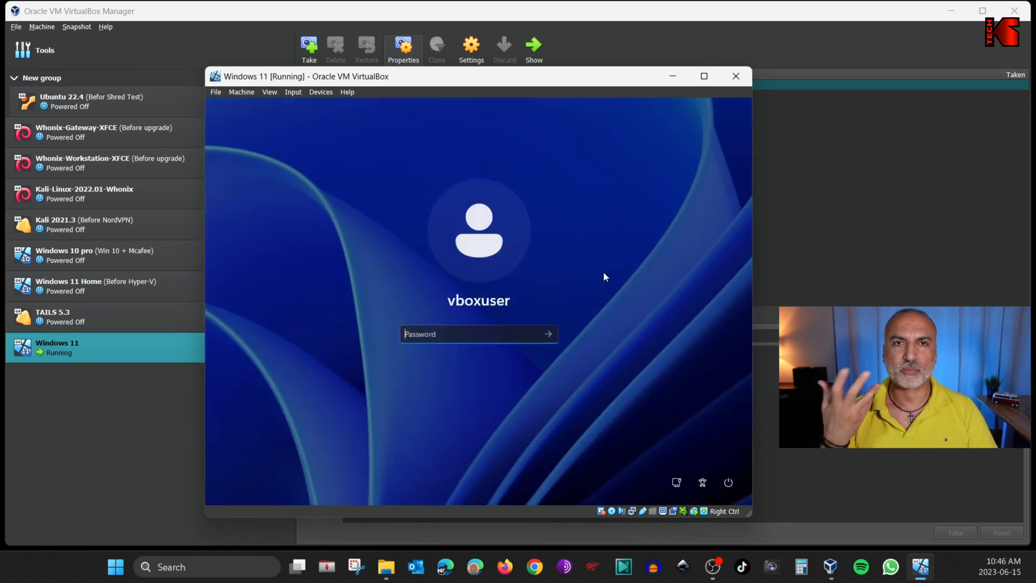
{"action": "mouse_move", "coordinate": [484, 329]}
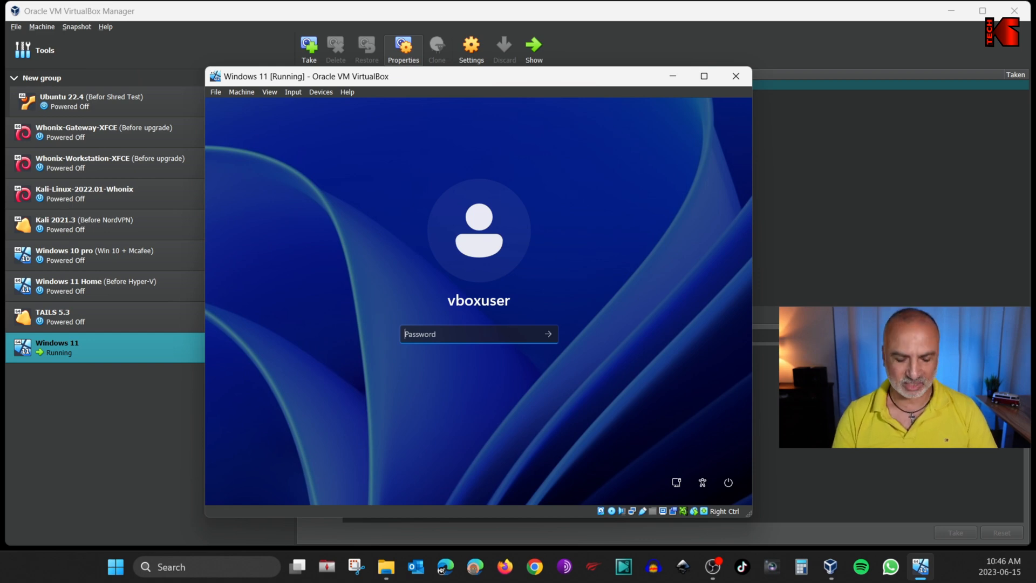
{"action": "type", "text": "password"}
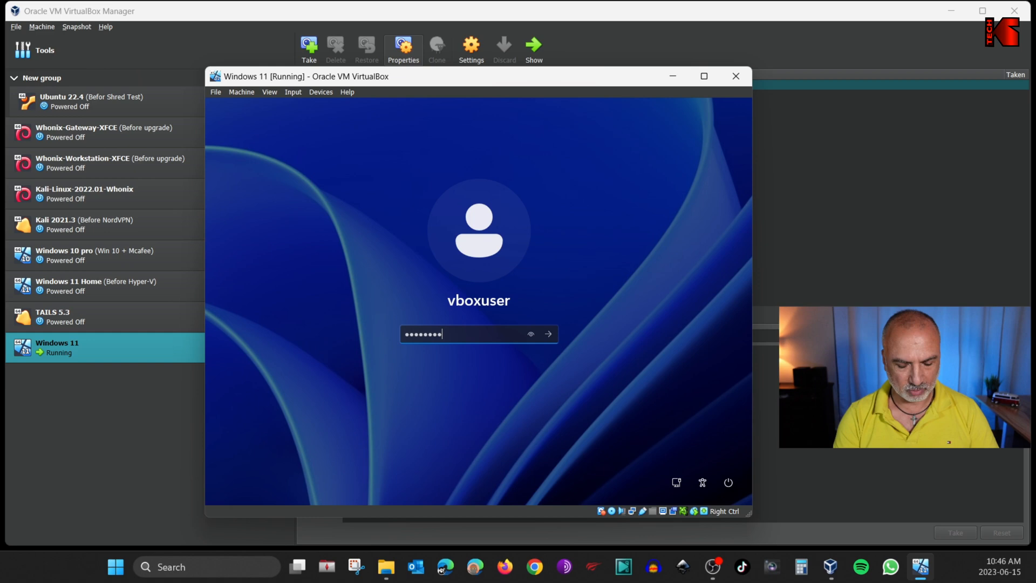
{"action": "left_click", "coordinate": [547, 334]}
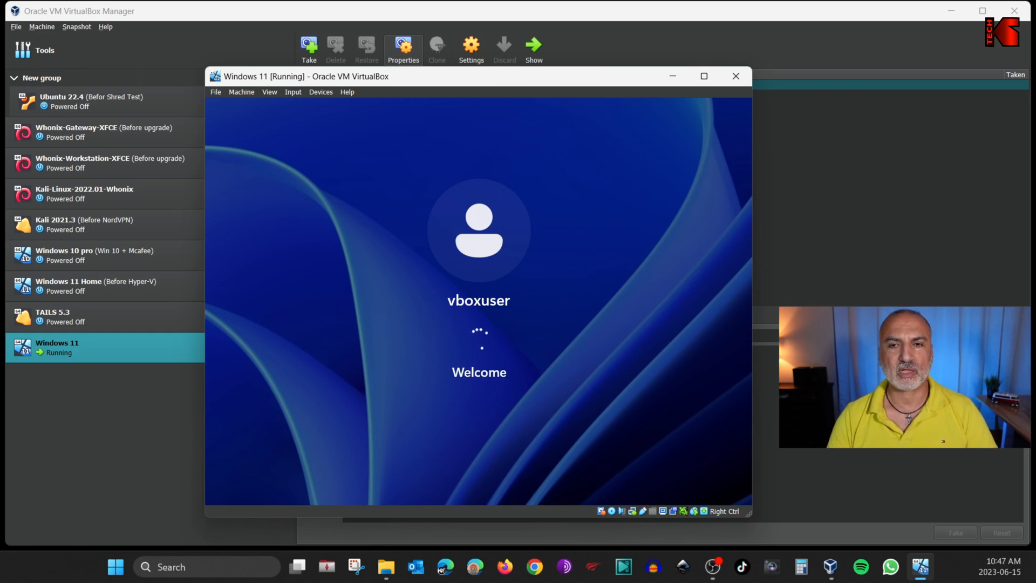
{"action": "mouse_move", "coordinate": [291, 193]}
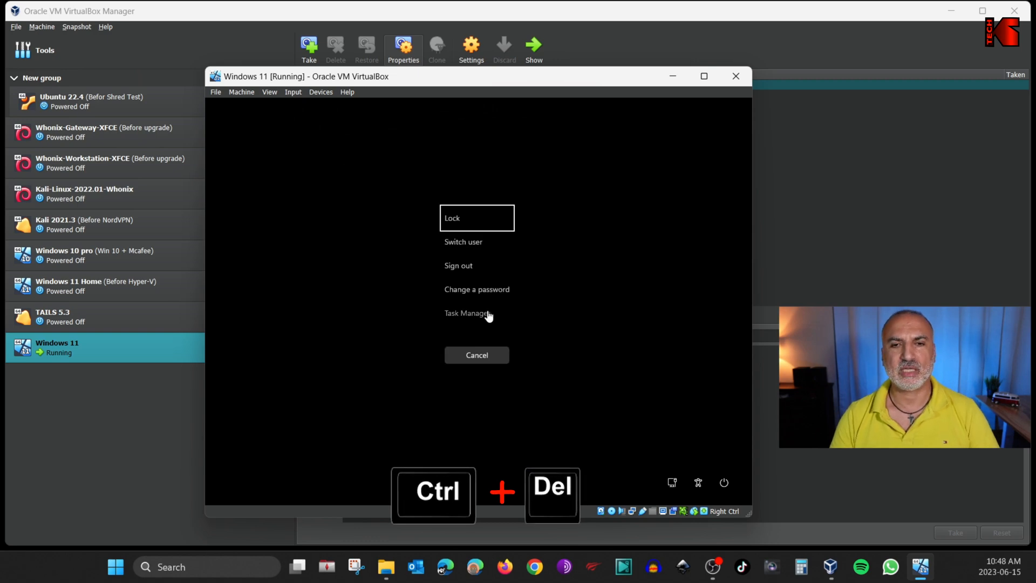
Change the vboxuser password by entering the old and new passwords
{"action": "left_click", "coordinate": [477, 288]}
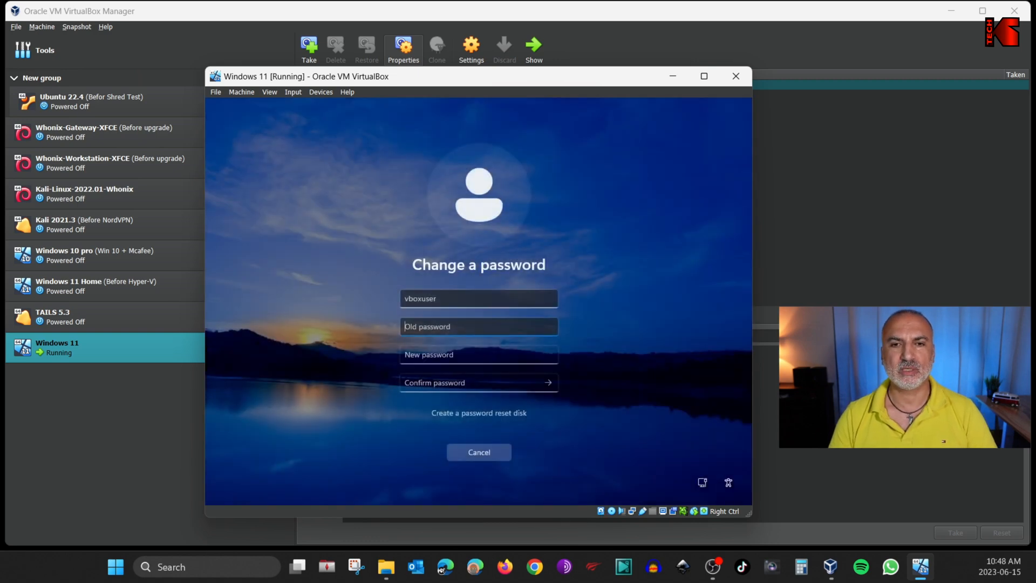
{"action": "type", "text": "••••"}
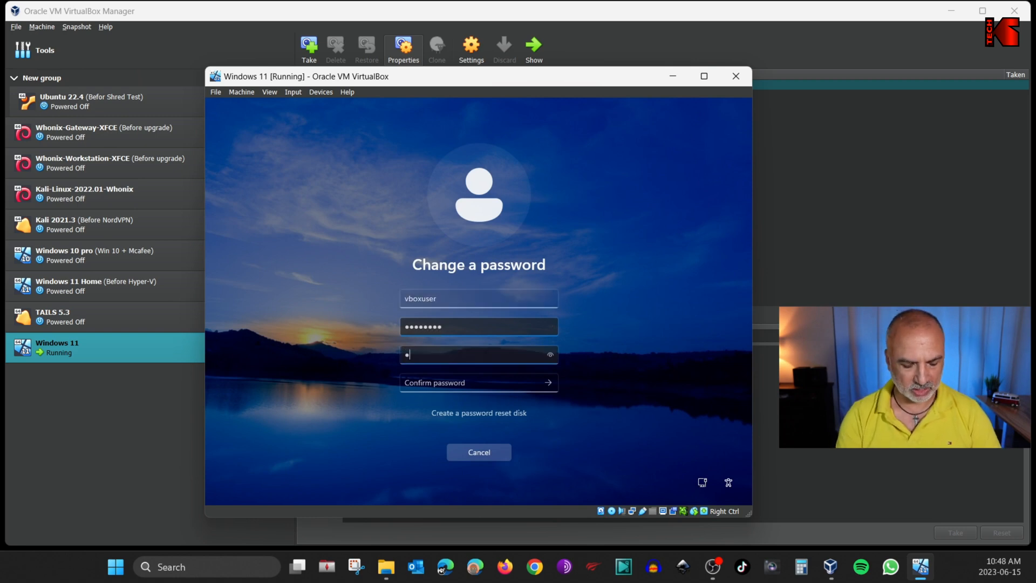
{"action": "left_click", "coordinate": [546, 382]}
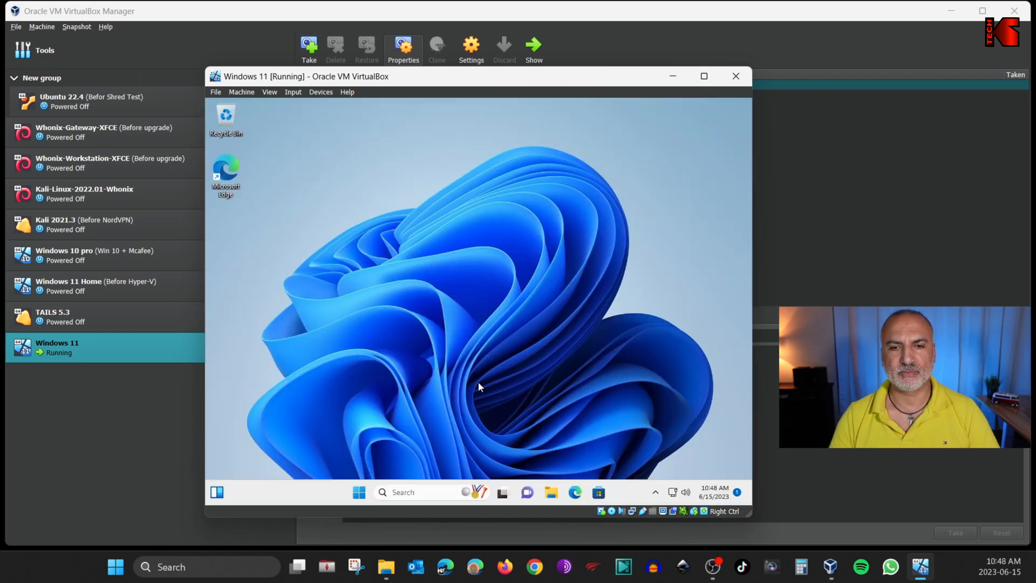
{"action": "mouse_move", "coordinate": [509, 139]}
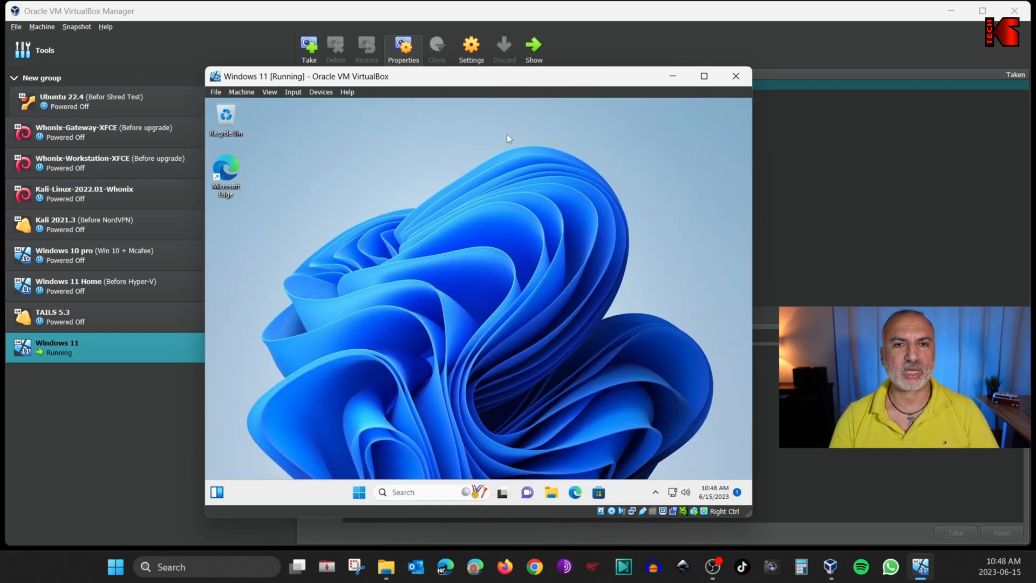
{"action": "mouse_move", "coordinate": [274, 106]}
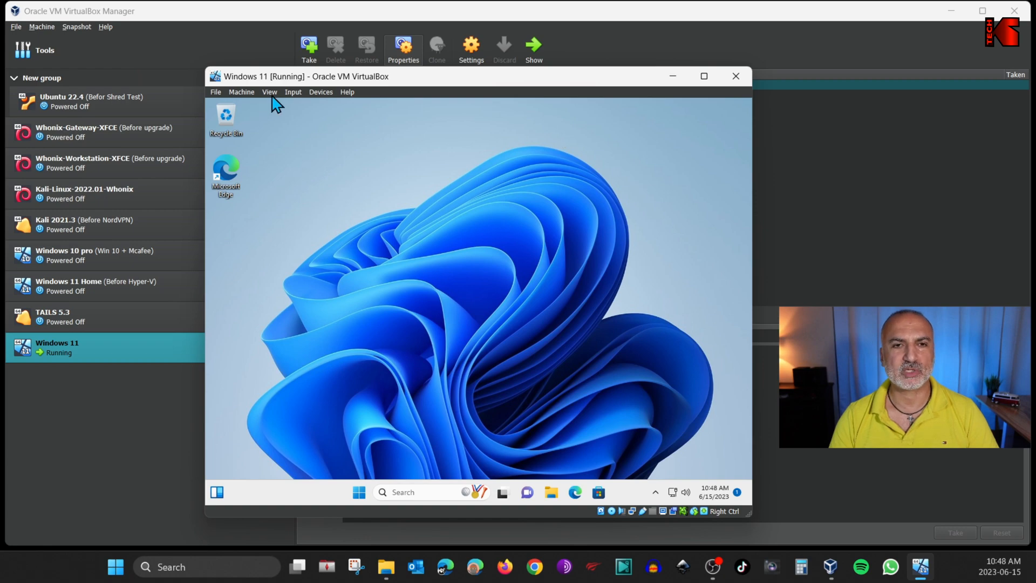